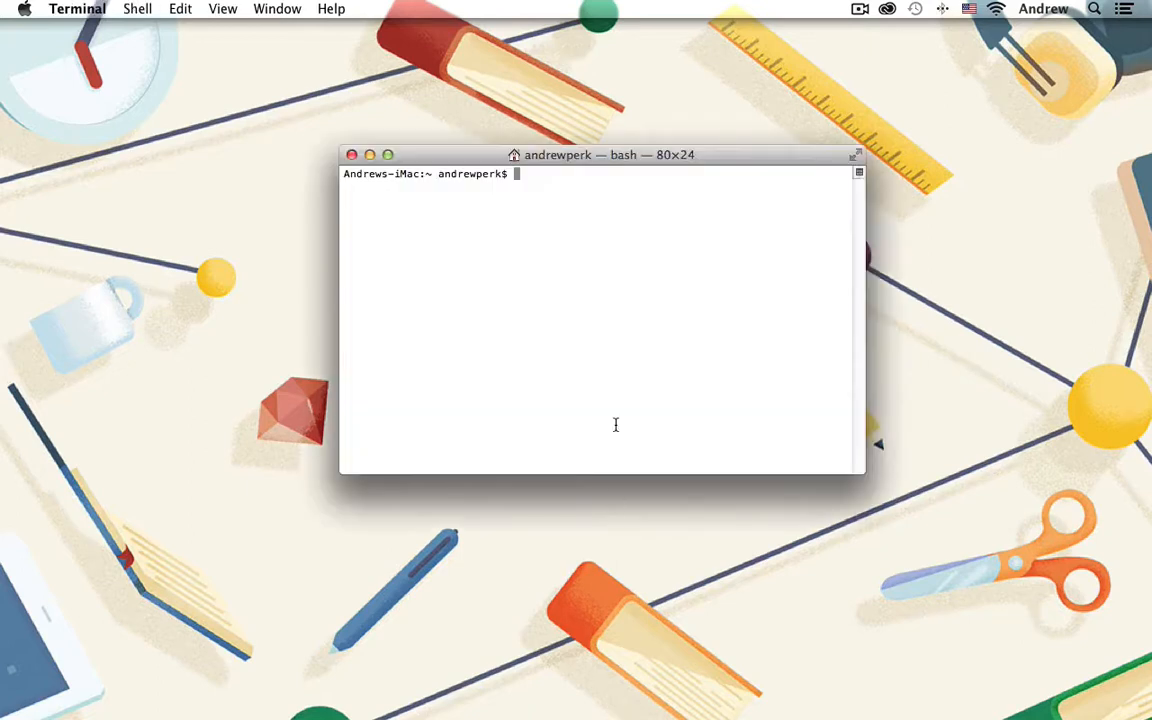
pyautogui.moveTo(604, 380)
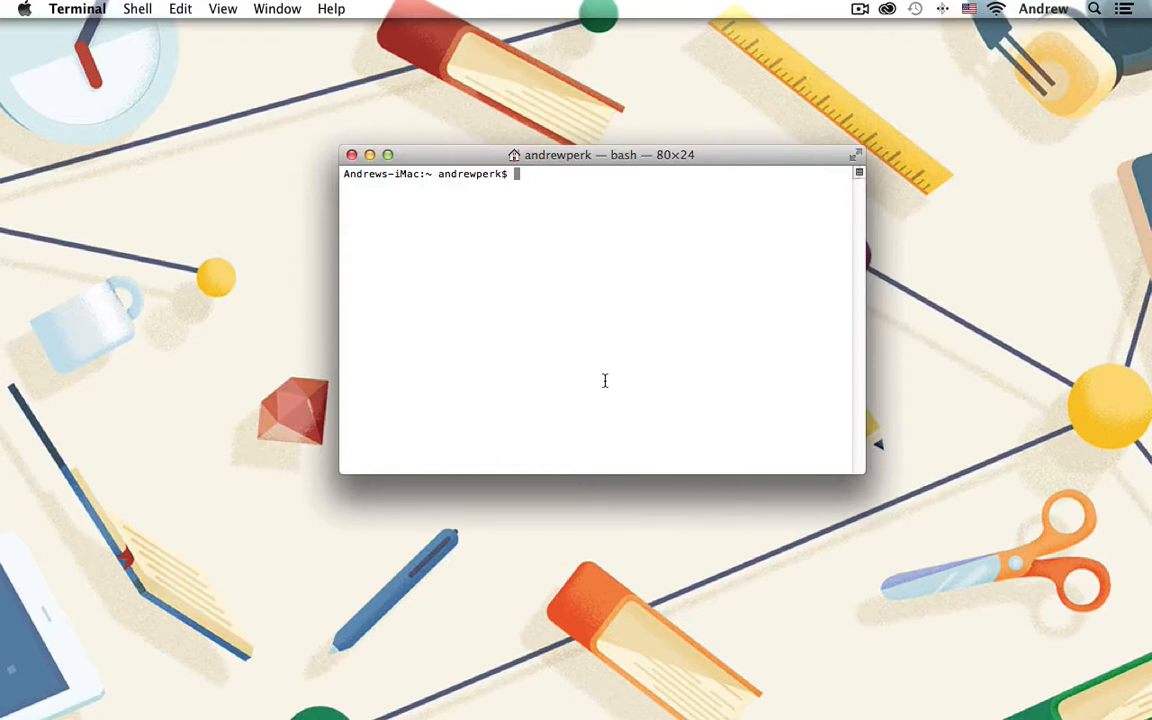
# Check the installed PHP version with php -v, which reports PHP 5.5.14.
pyautogui.write('php')
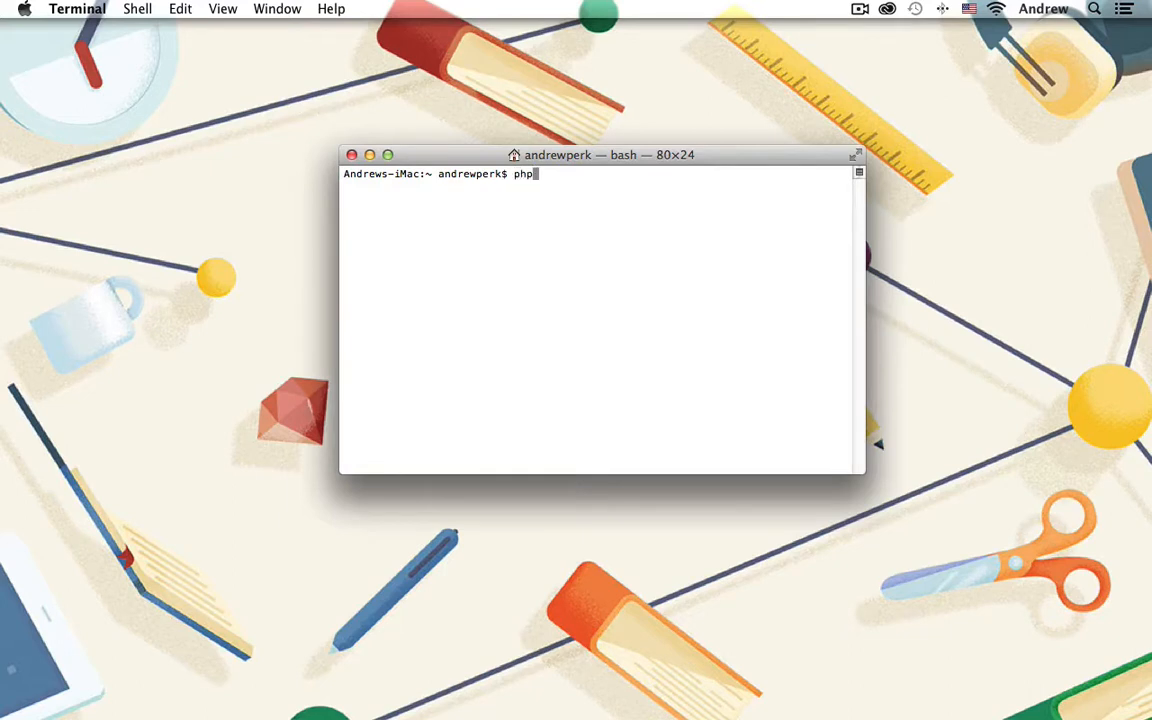
pyautogui.press('Return')
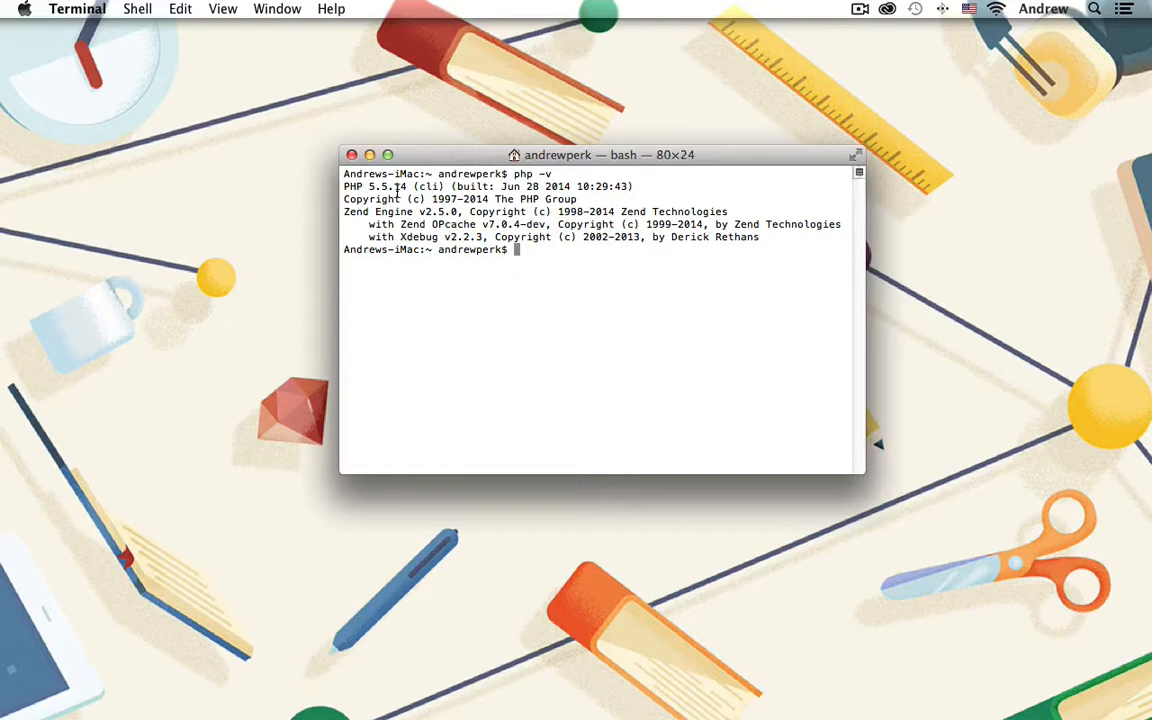
# Move into the Sites folder and start opening phpinfo.php in Sublime Text.
pyautogui.write('cd Sites')
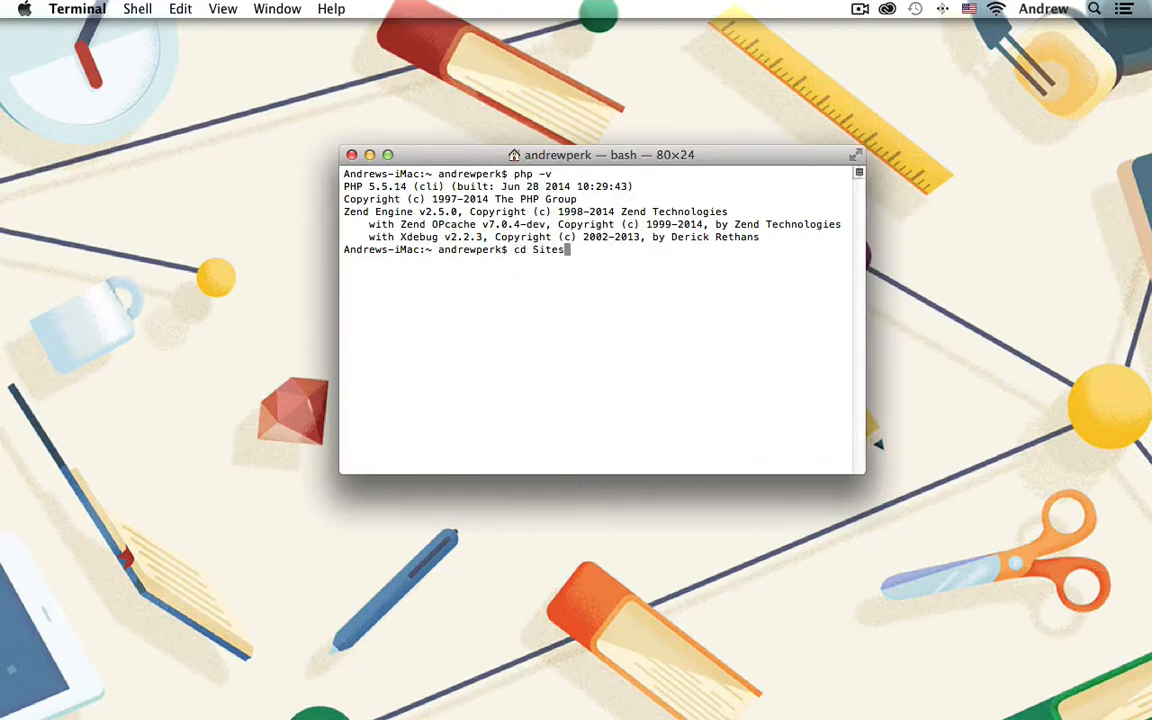
pyautogui.press('Return')
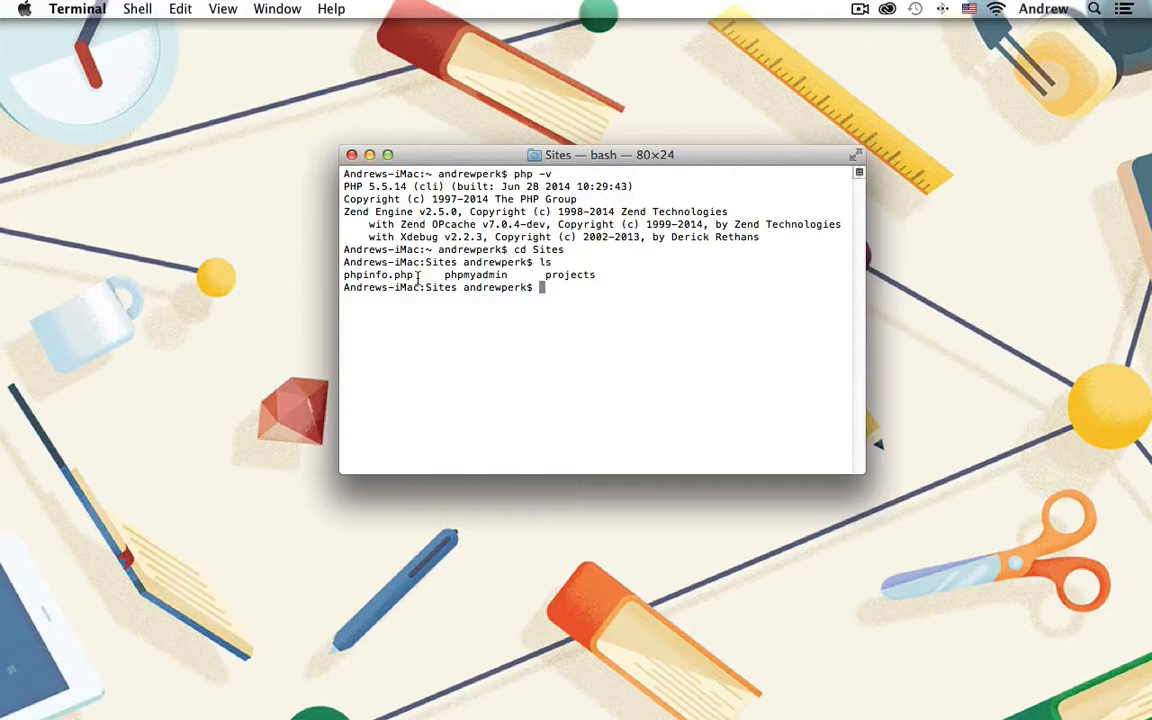
pyautogui.write('sublime p')
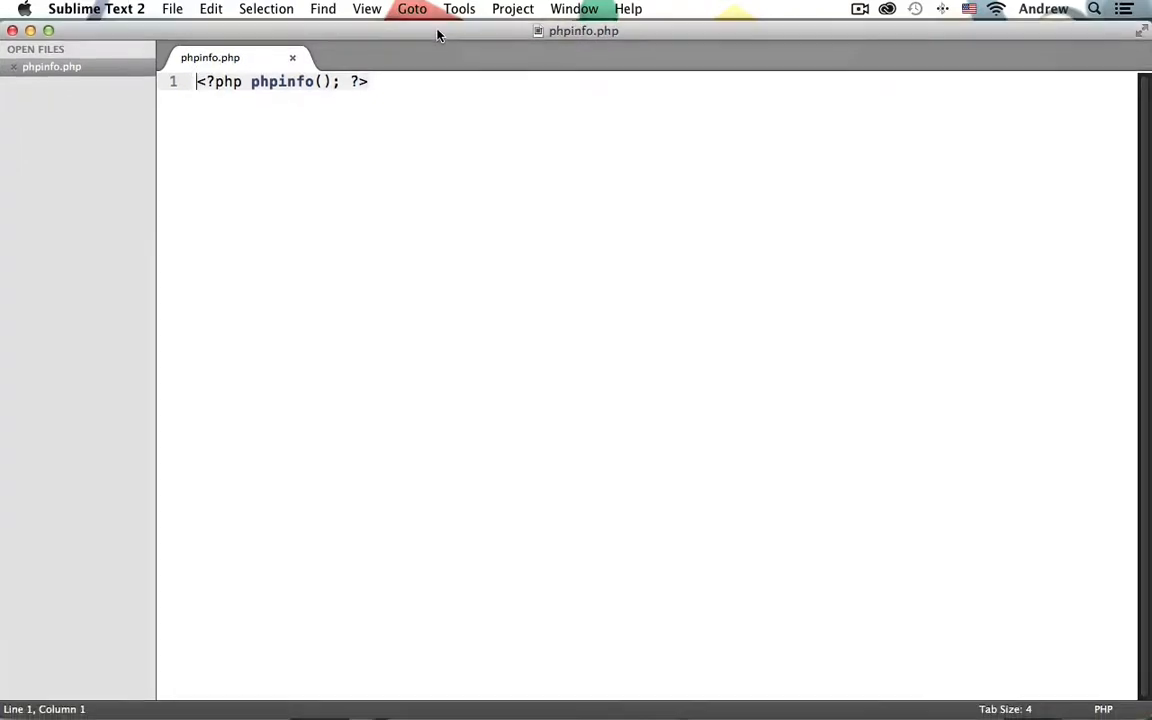
pyautogui.click(368, 80)
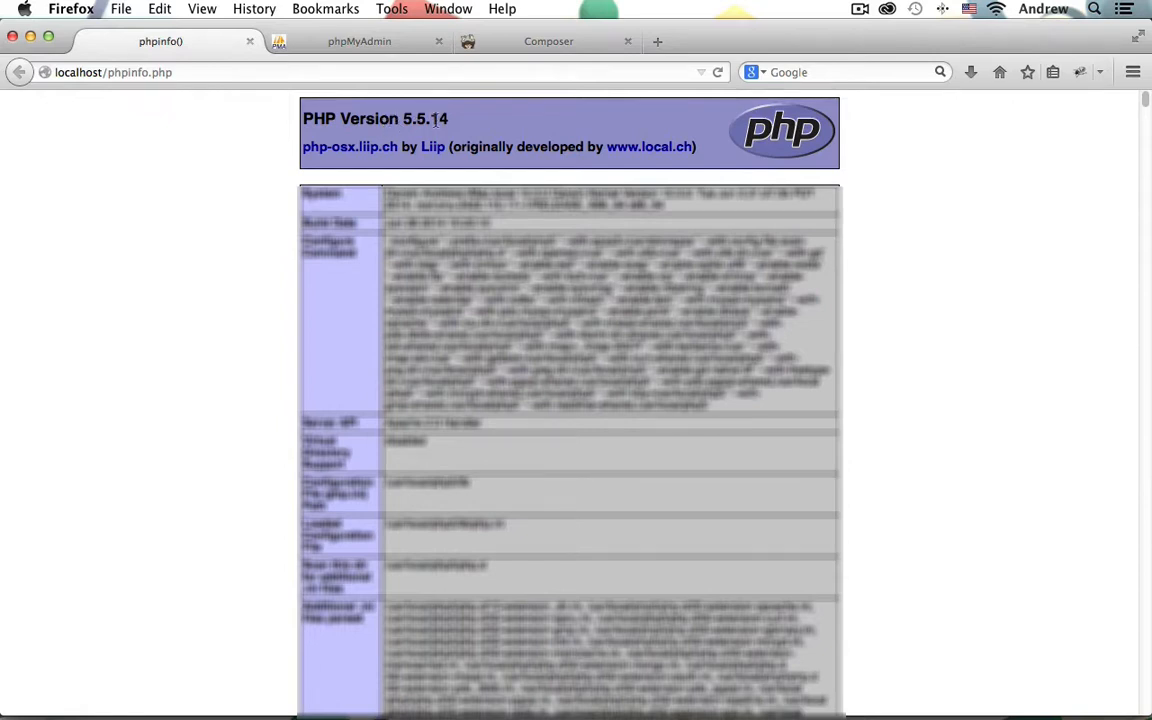
# Bring up the localhost phpMyAdmin login page in Firefox.
pyautogui.click(360, 40)
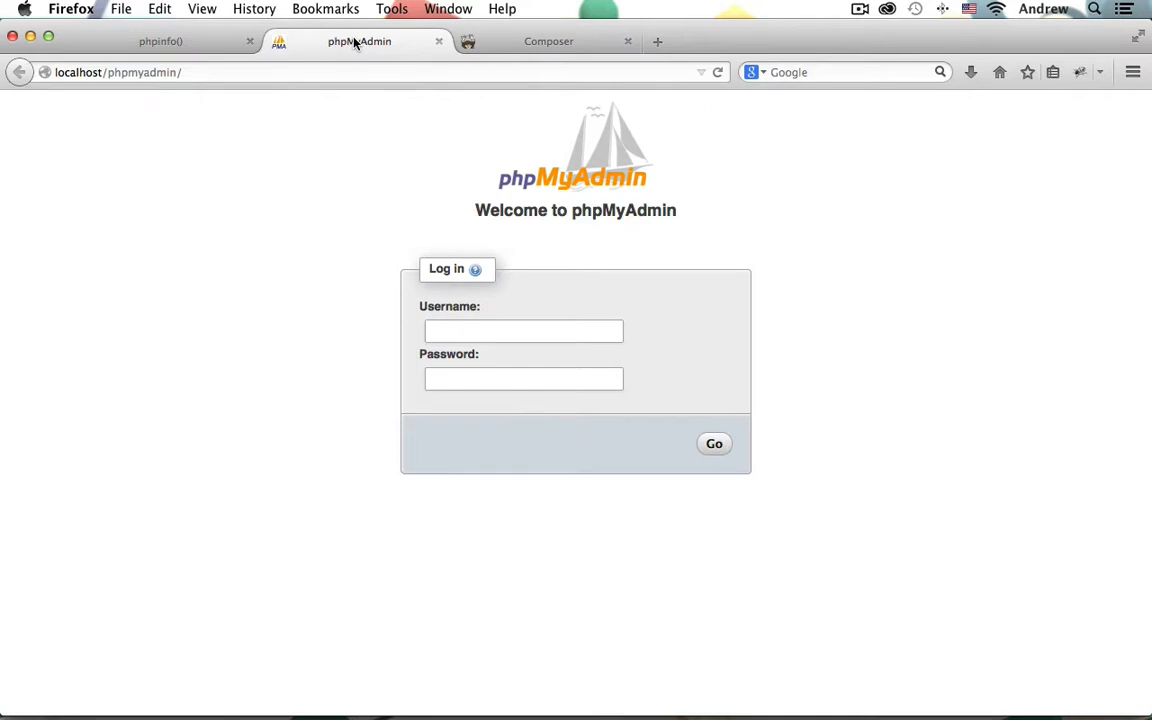
pyautogui.moveTo(408, 218)
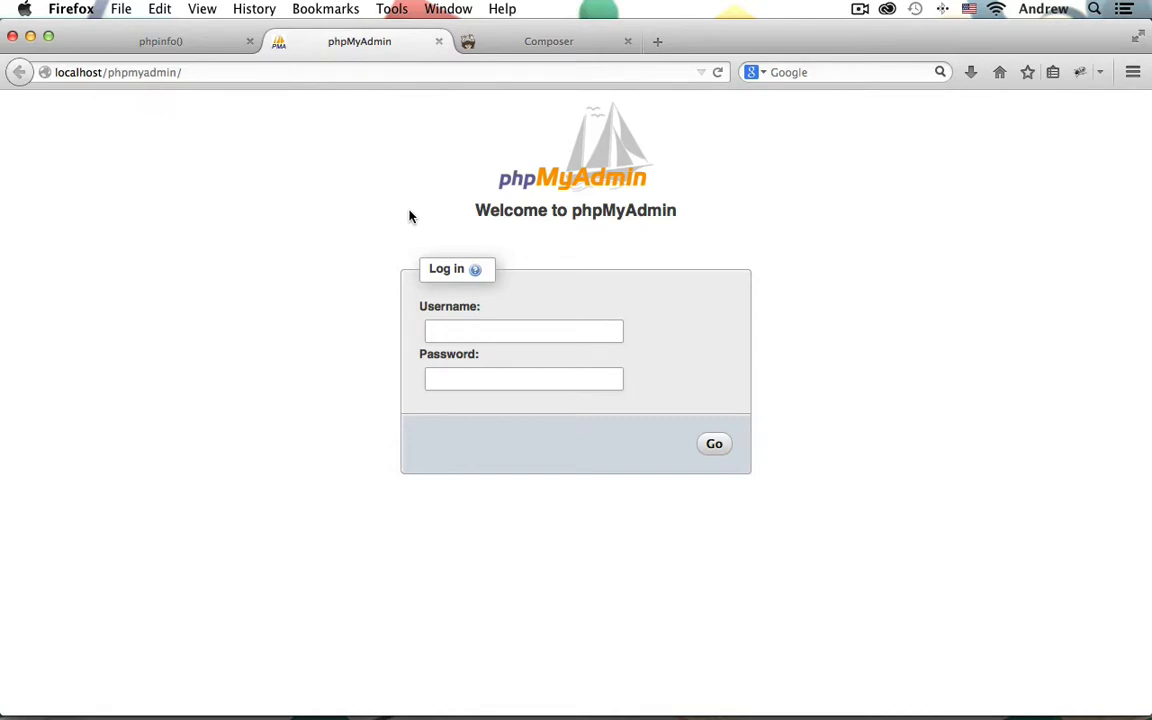
pyautogui.click(548, 40)
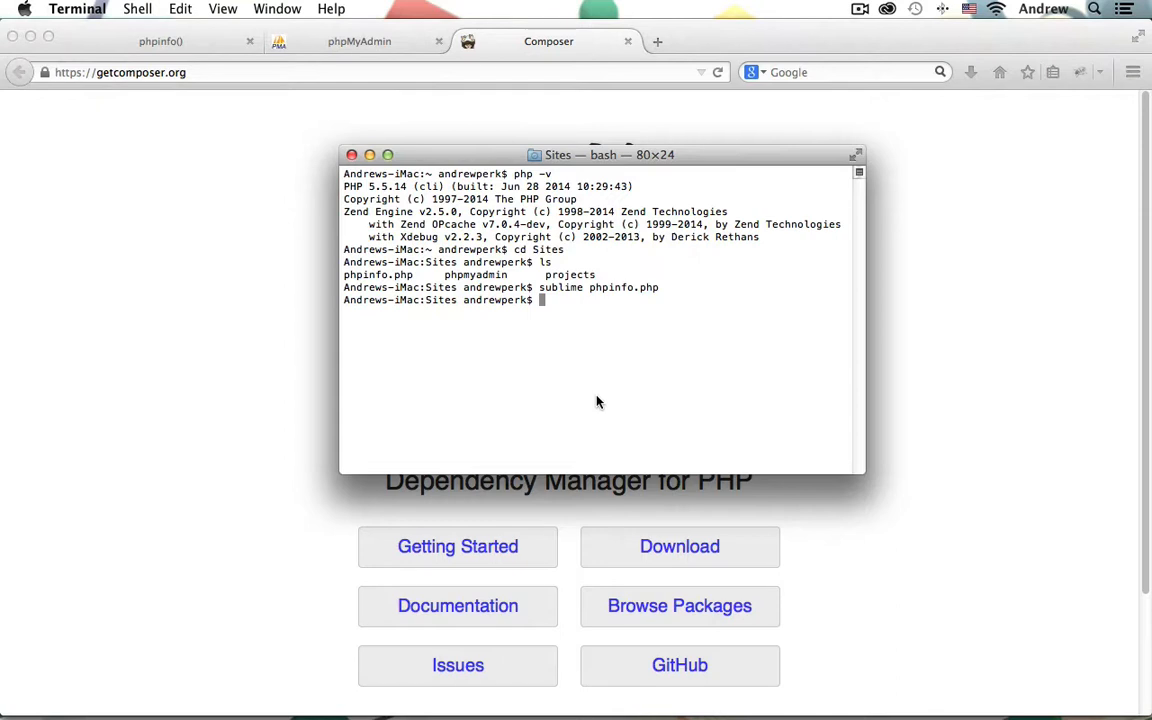
# Run composer -v to confirm Composer is installed and list its commands.
pyautogui.write('composer -v')
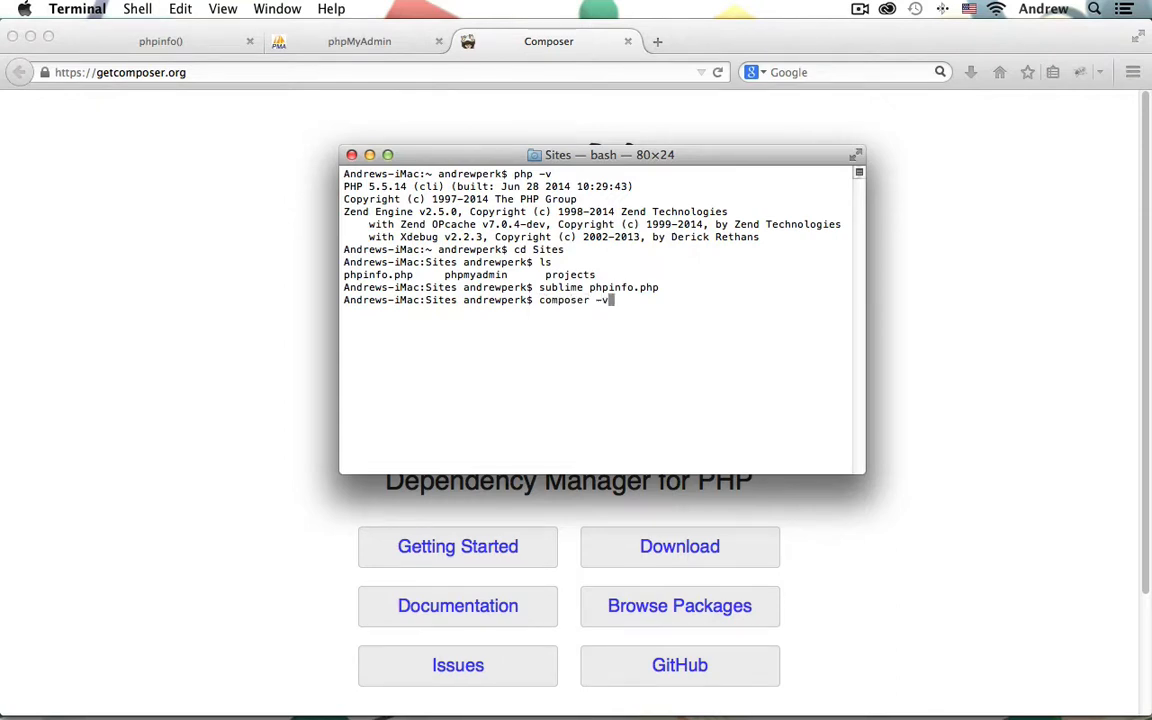
pyautogui.press('Return')
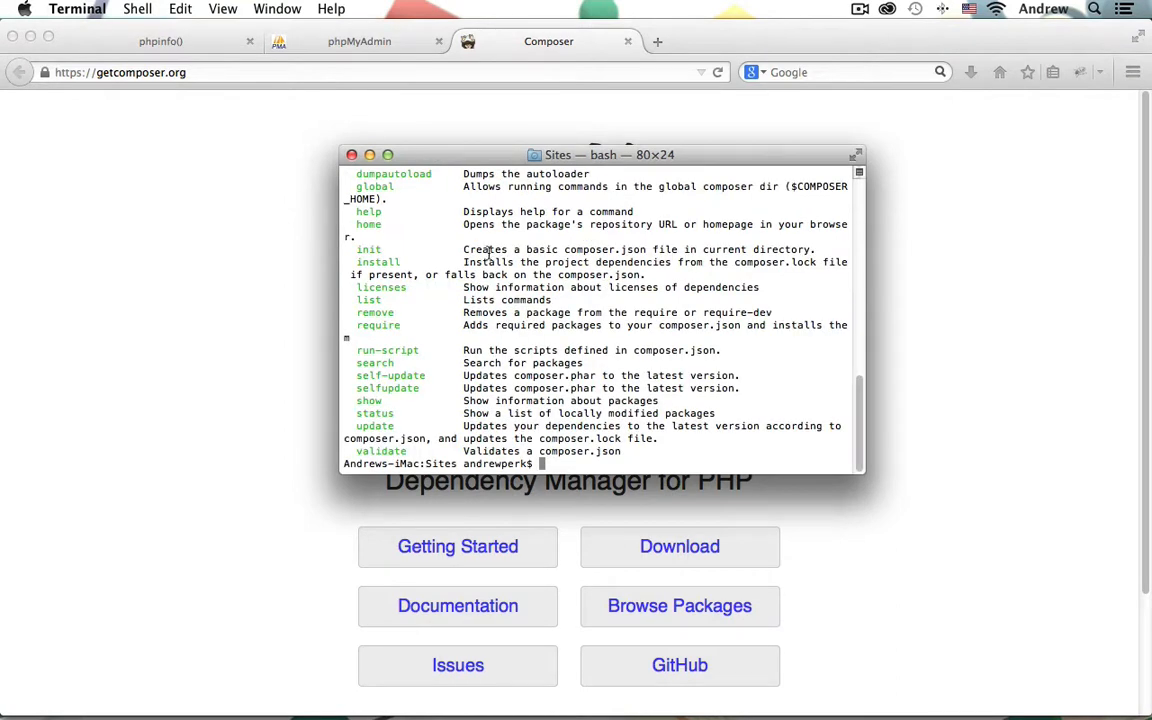
pyautogui.moveTo(444, 312)
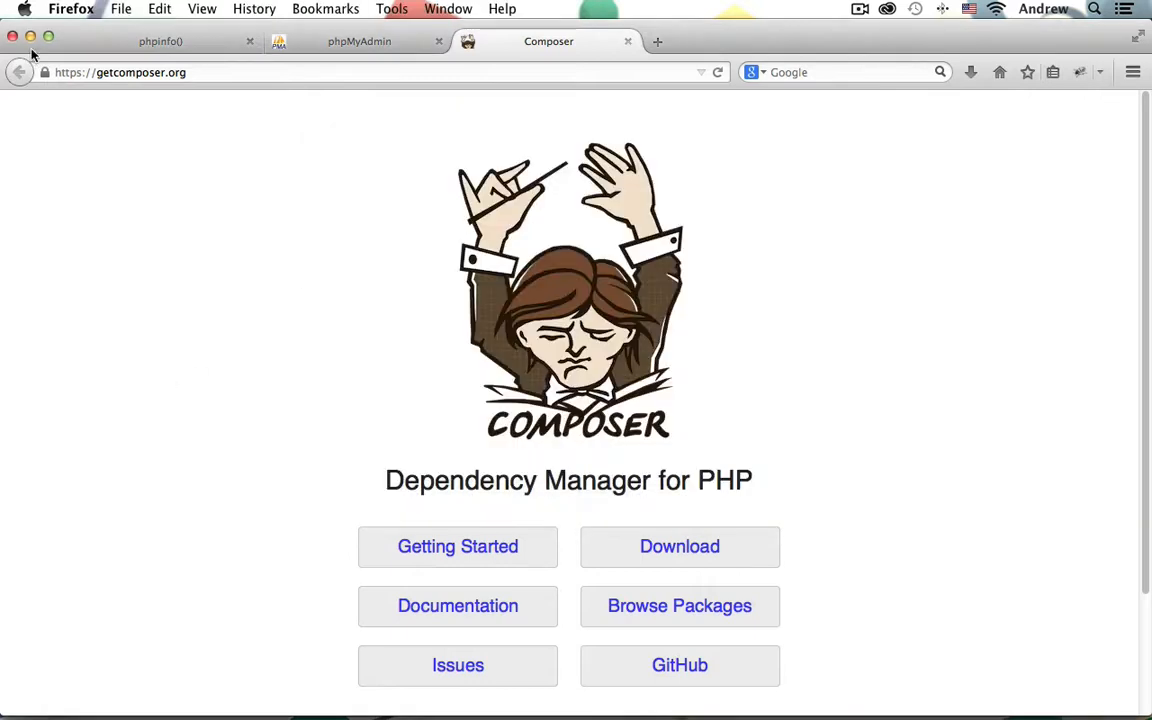
pyautogui.moveTo(436, 580)
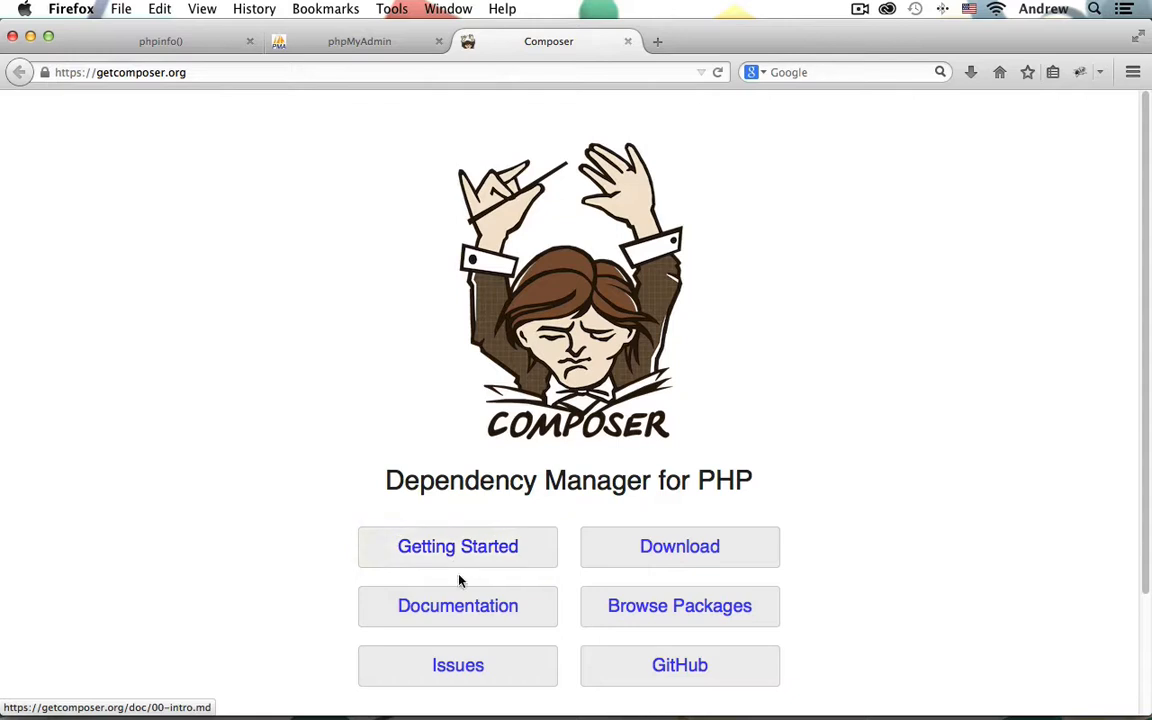
pyautogui.moveTo(476, 630)
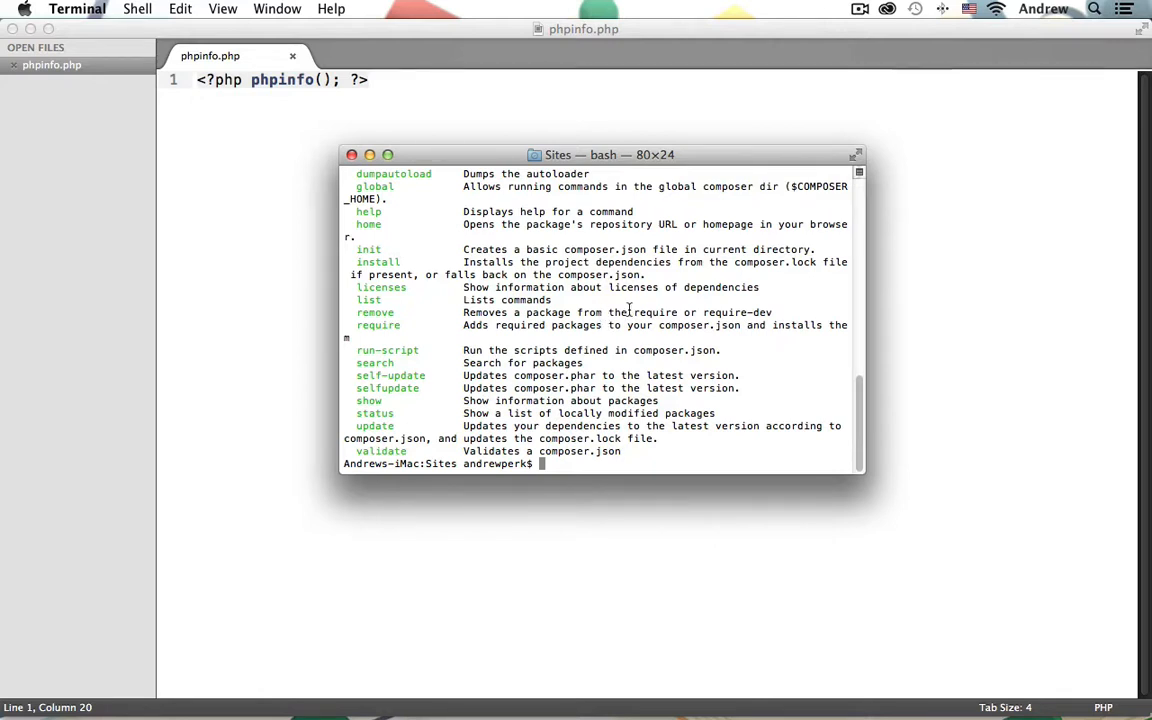
pyautogui.moveTo(600, 470)
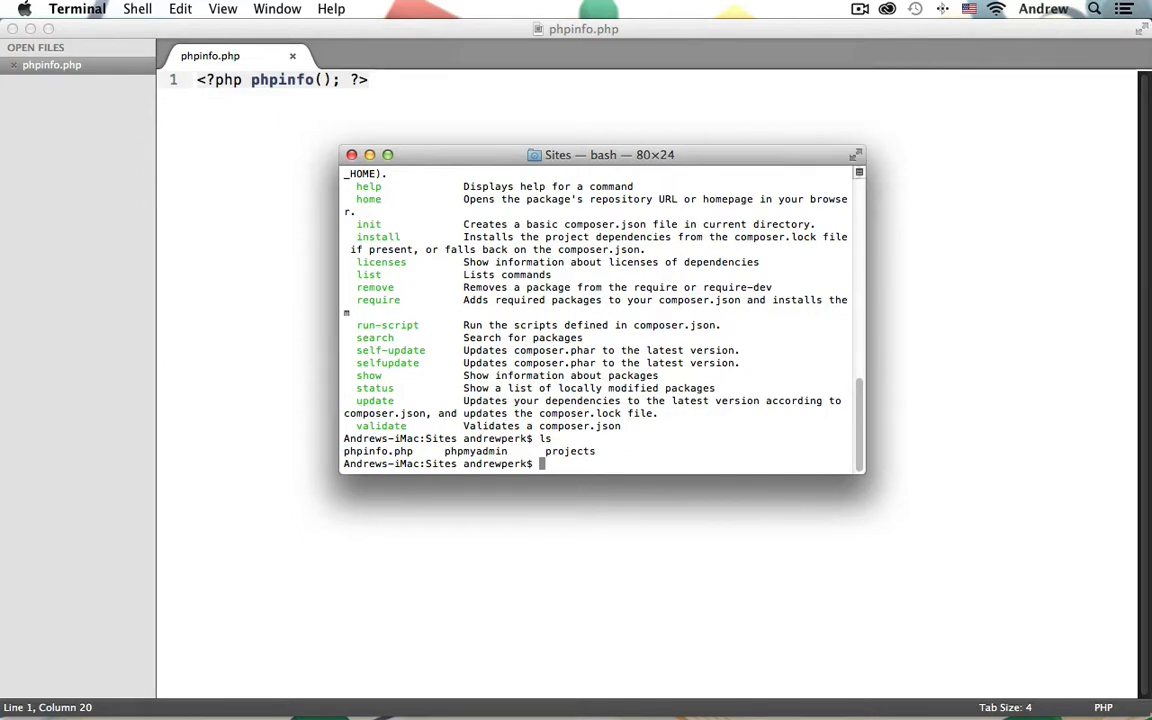
# Compose the create-project command for symfony/framework-standard-edition into bookkeeper/ at version '~2.5'.
pyautogui.write('composer create-p')
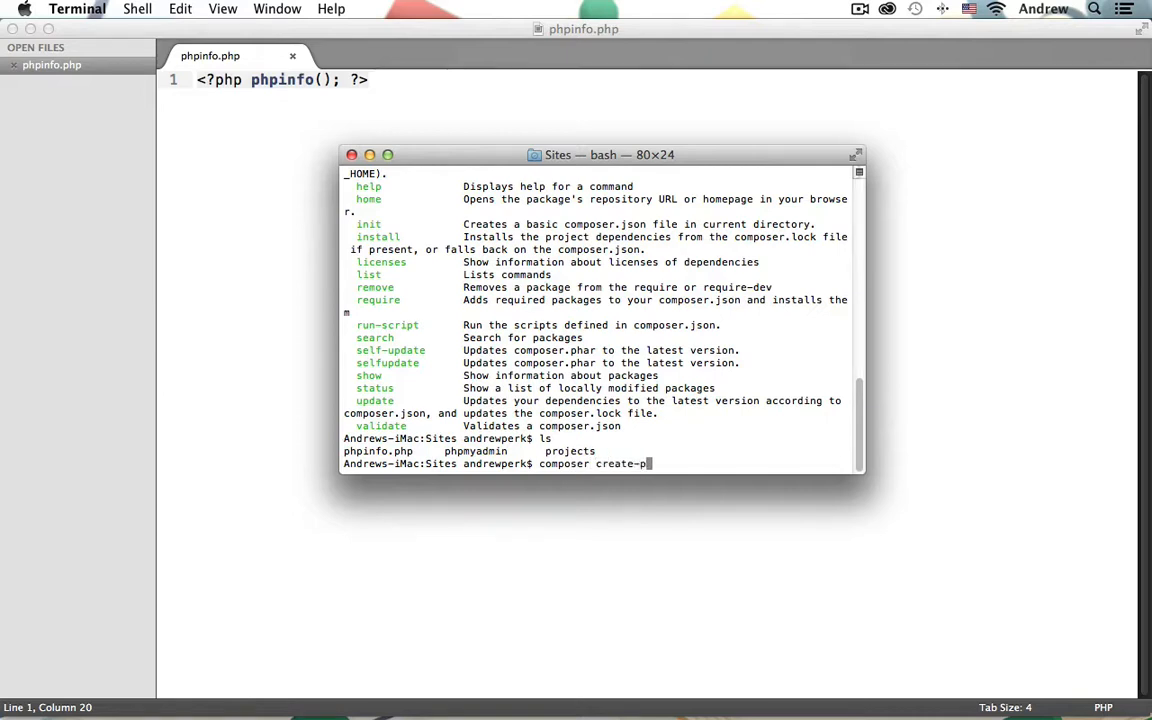
pyautogui.write('roject symfon')
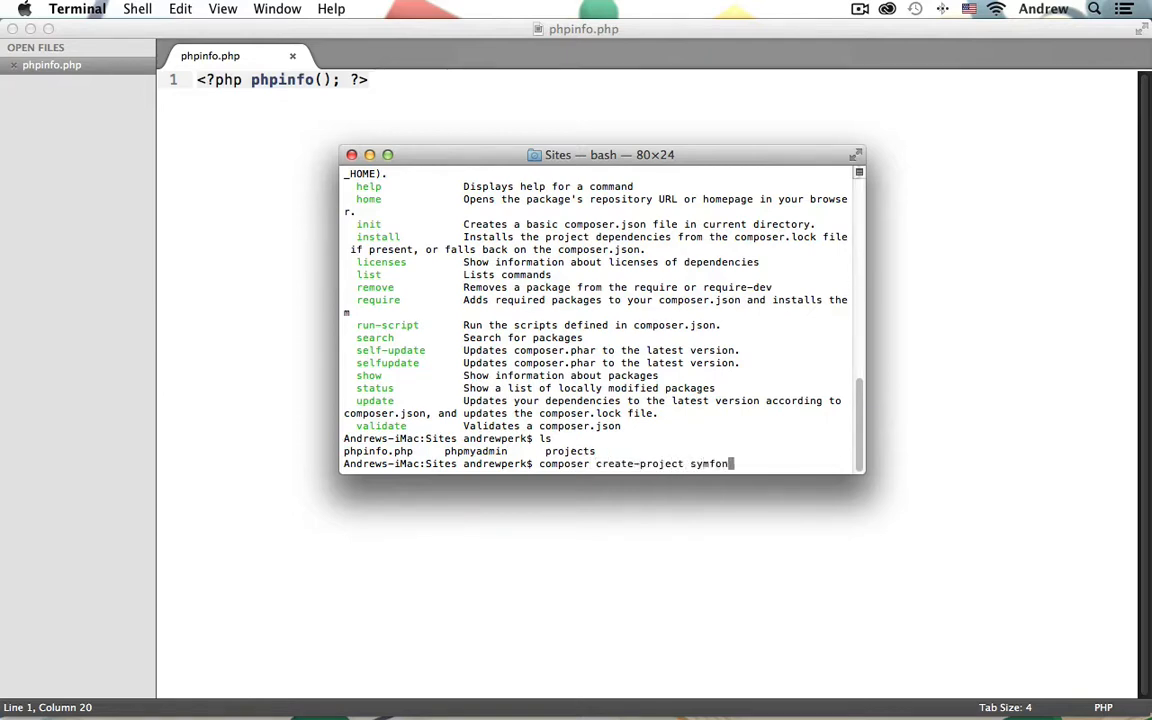
pyautogui.write('y/framework-stan')
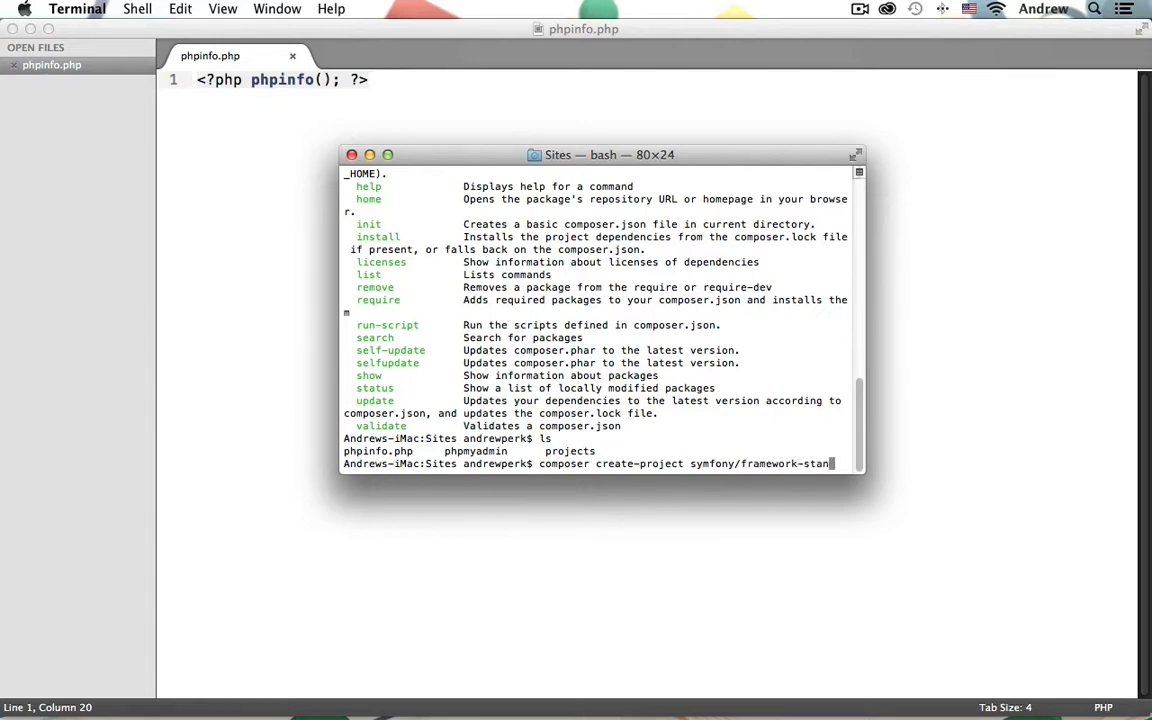
pyautogui.write('d-e')
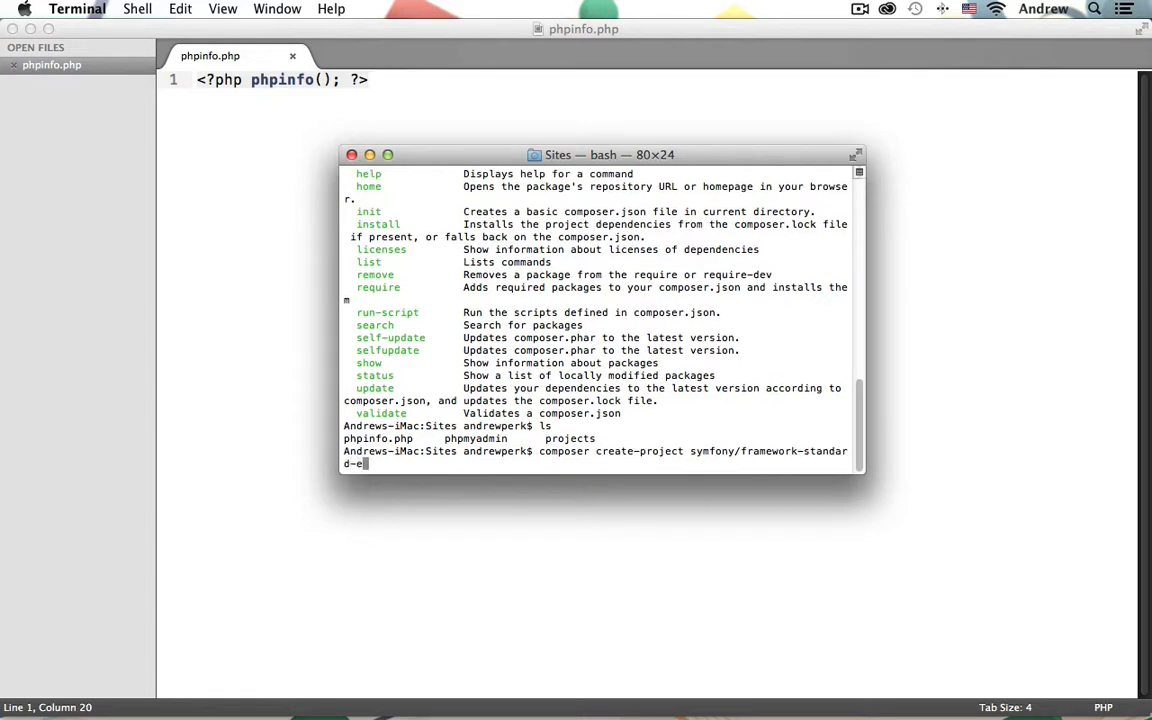
pyautogui.write('dition')
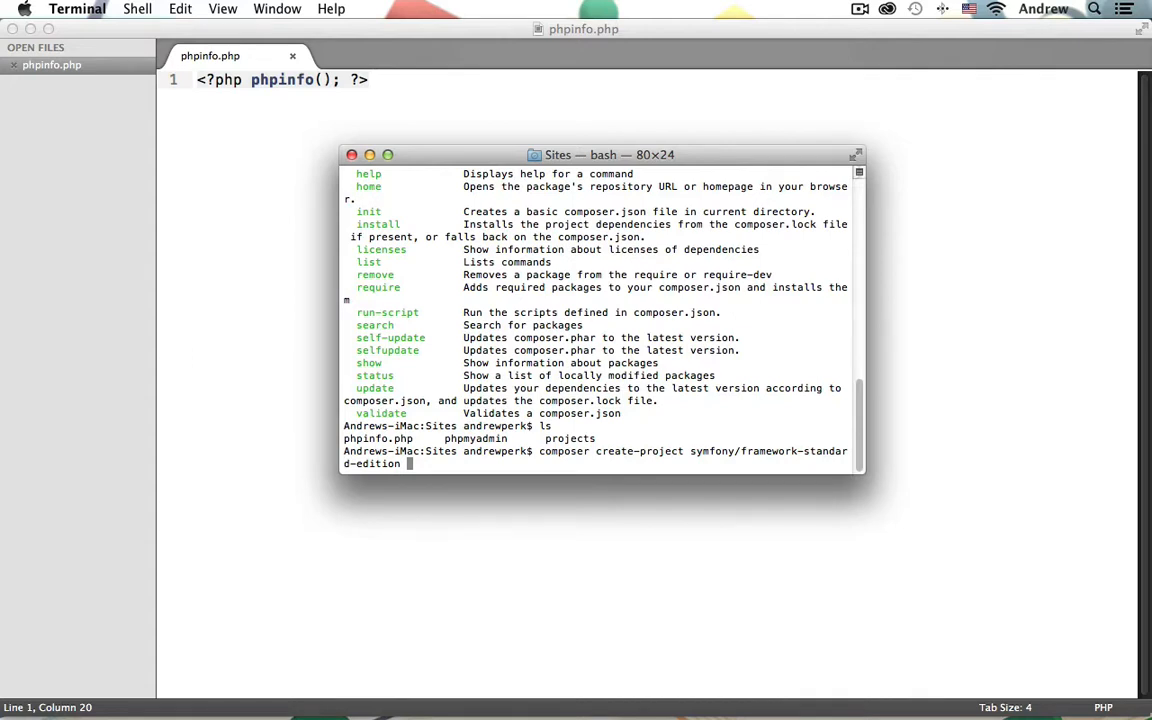
pyautogui.write('bookkeep')
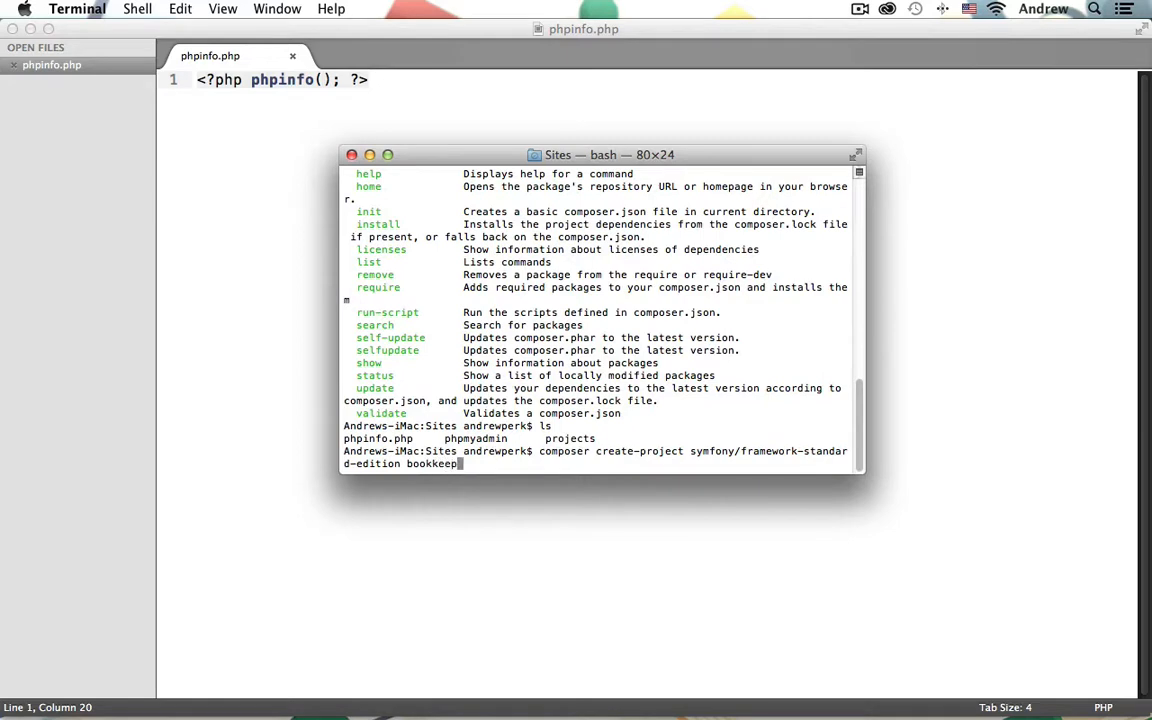
pyautogui.write('r')
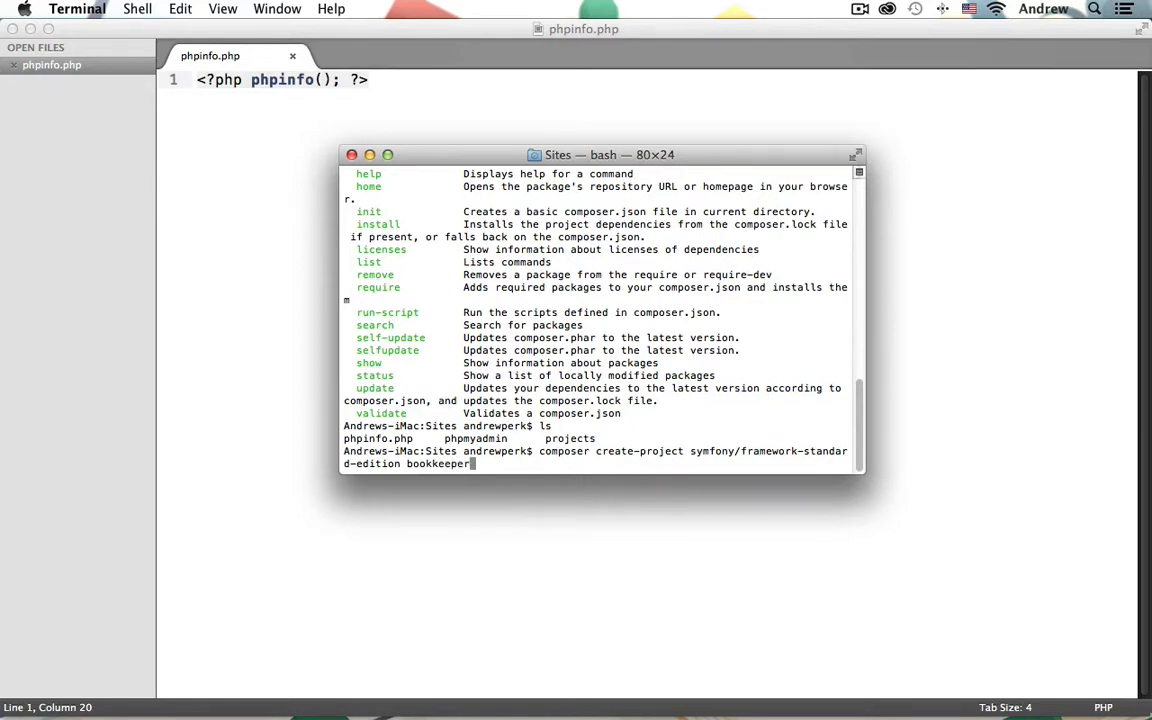
pyautogui.write('/')
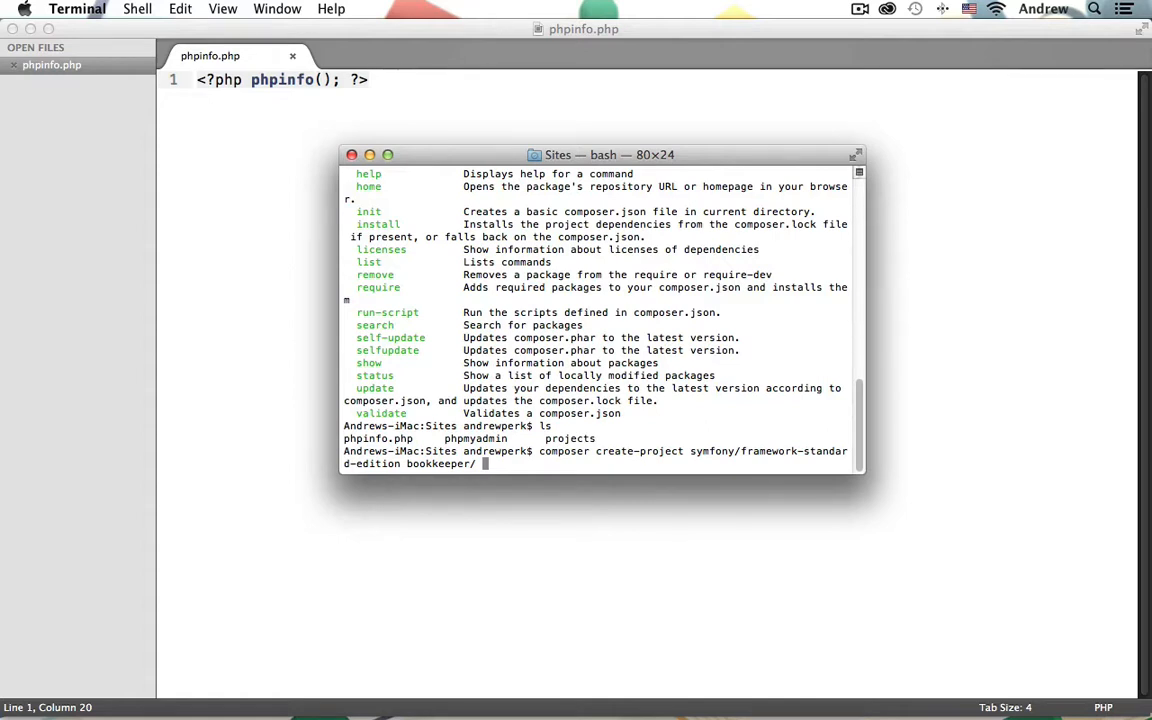
pyautogui.write("'")
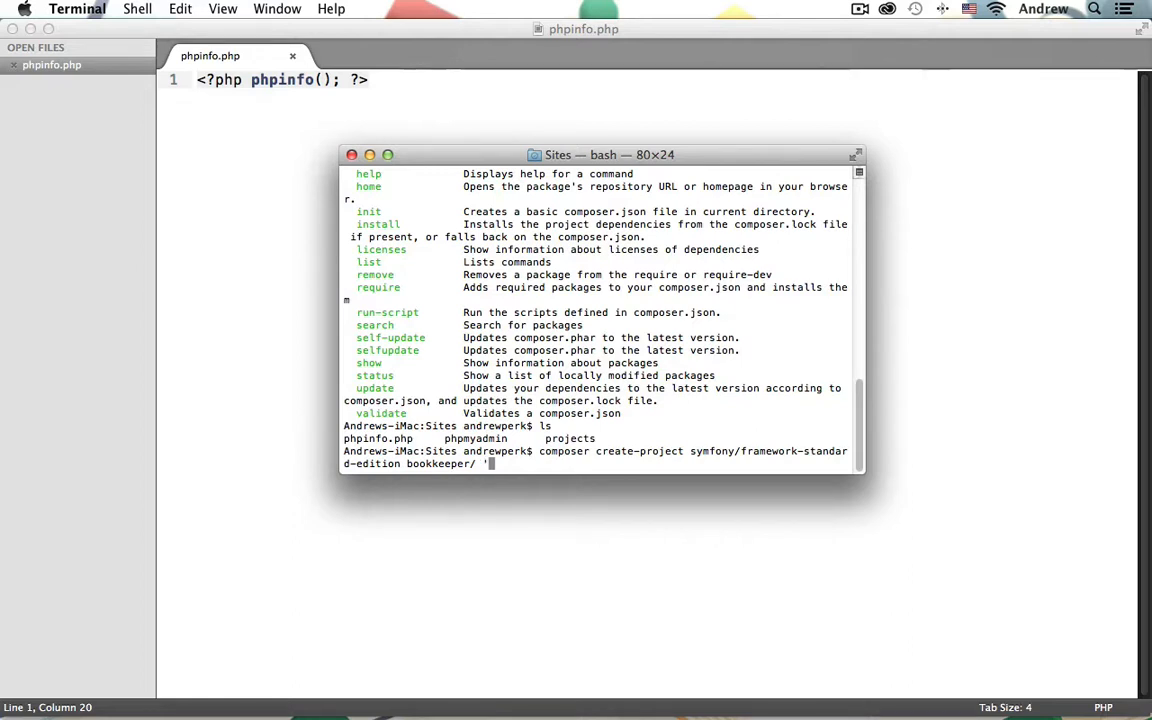
pyautogui.write('~')
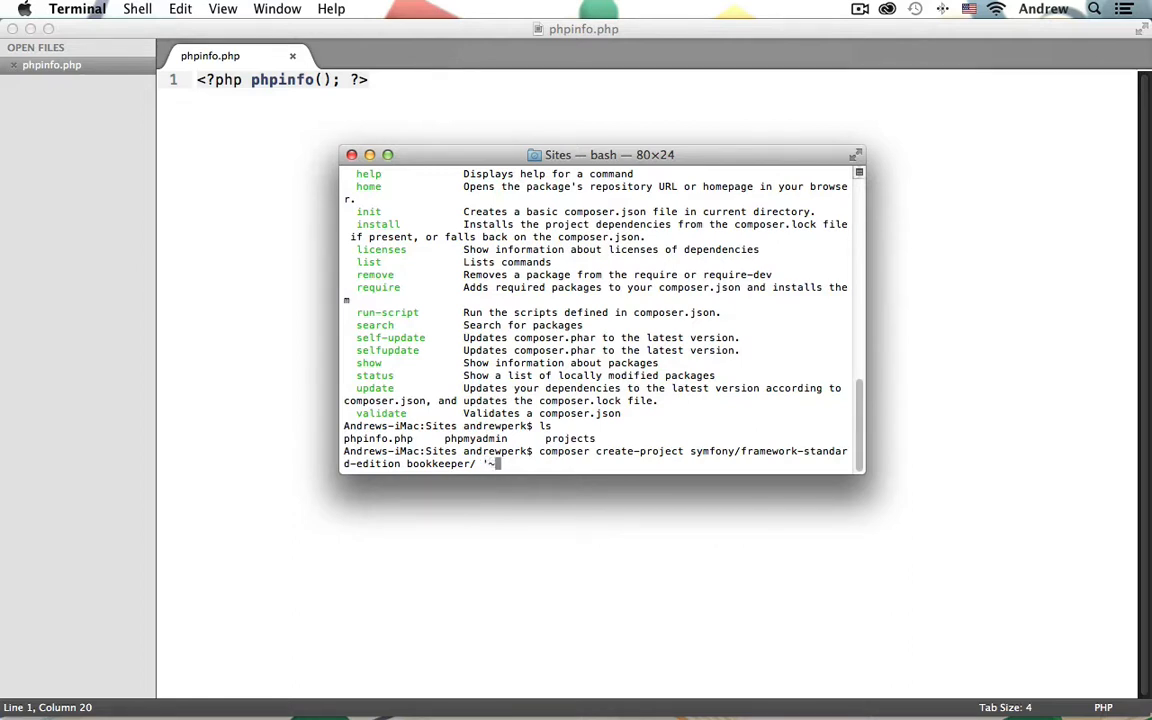
pyautogui.write('2.5')
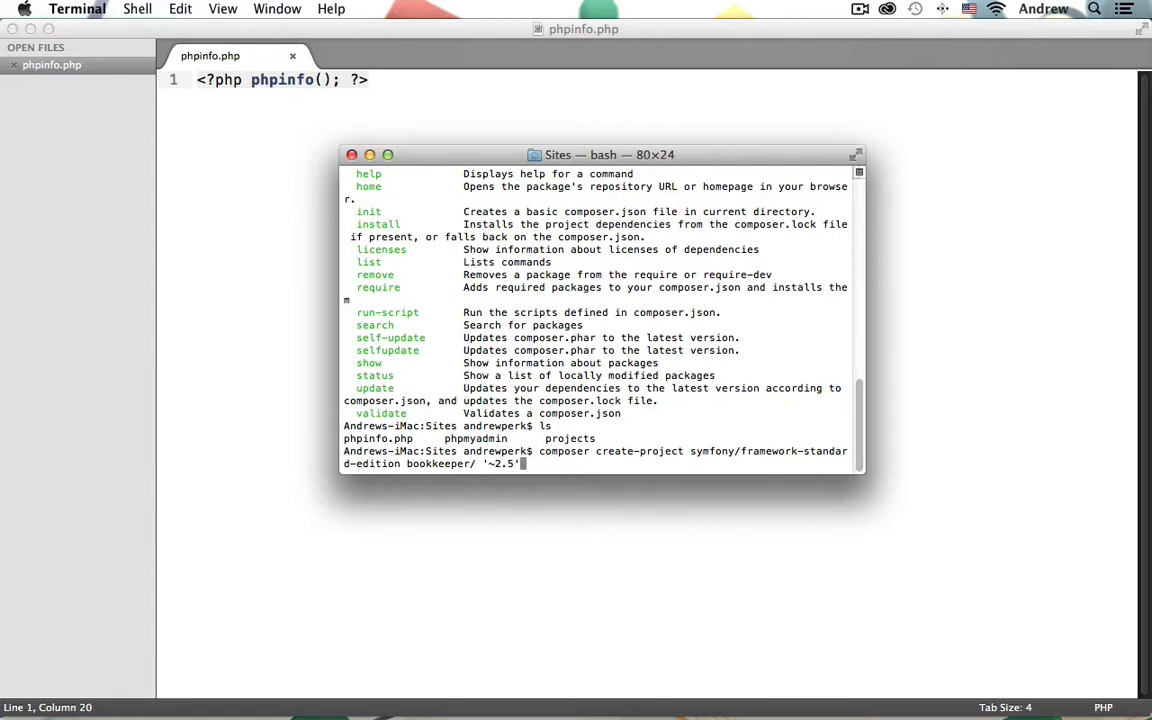
# Run the Symfony install, decline the Acme demo bundle and accept the default database host.
pyautogui.press('Return')
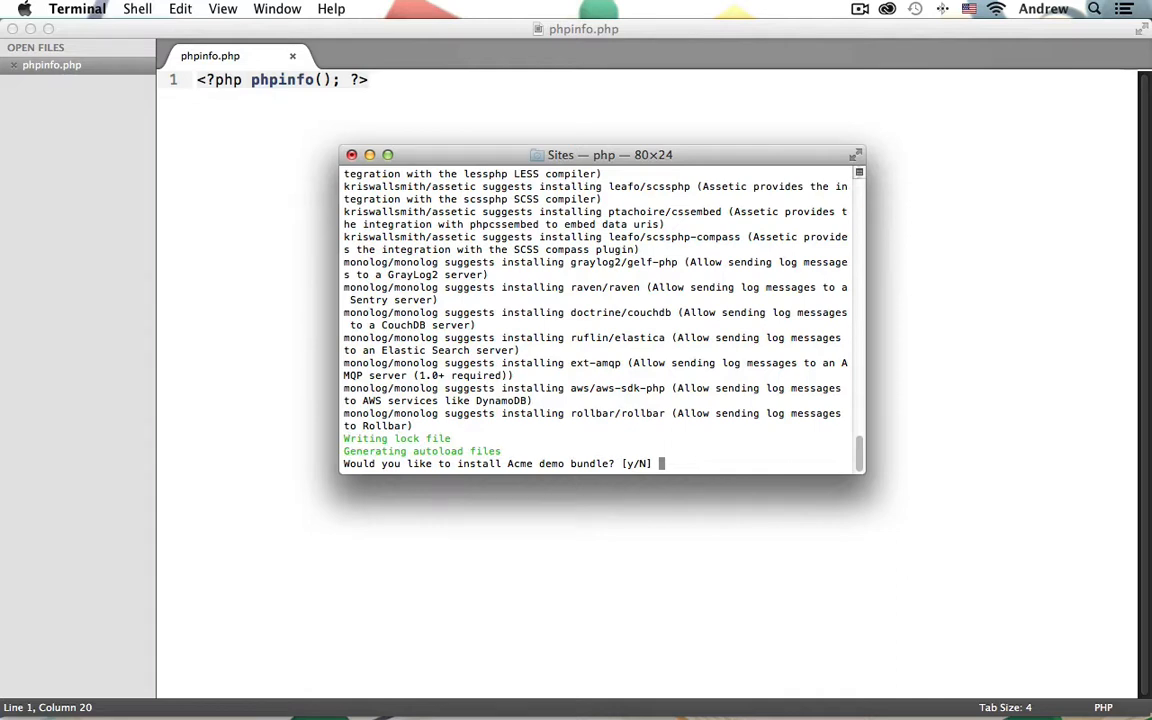
pyautogui.moveTo(738, 444)
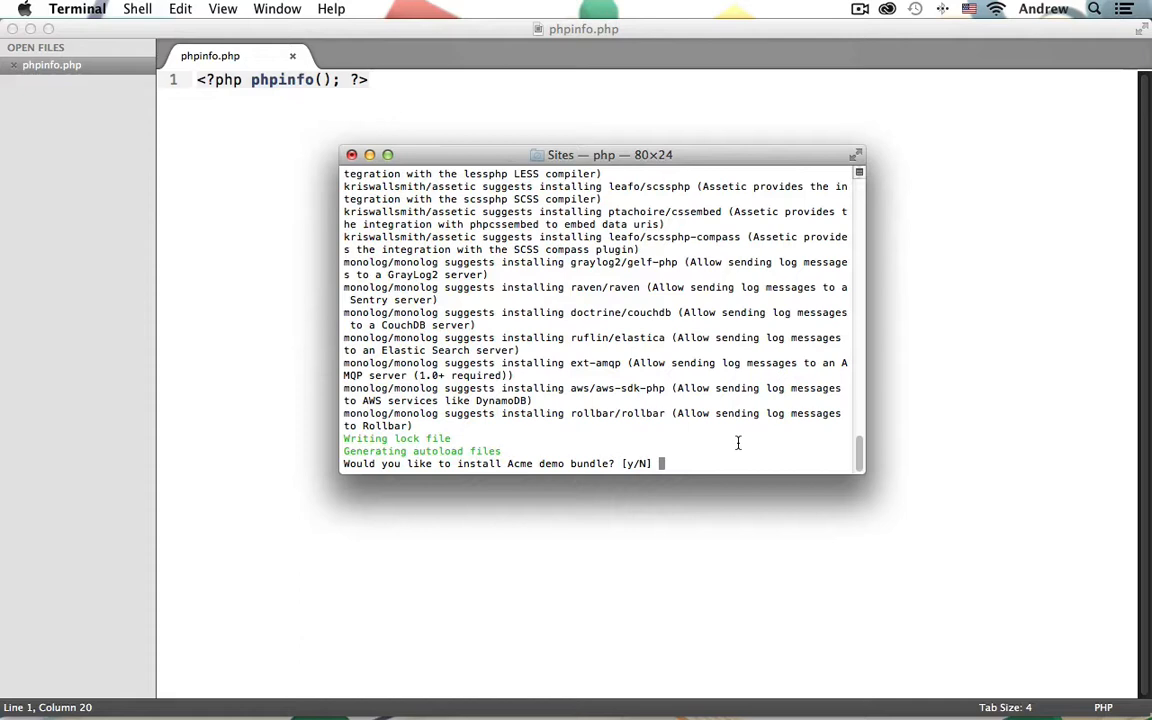
pyautogui.moveTo(586, 460)
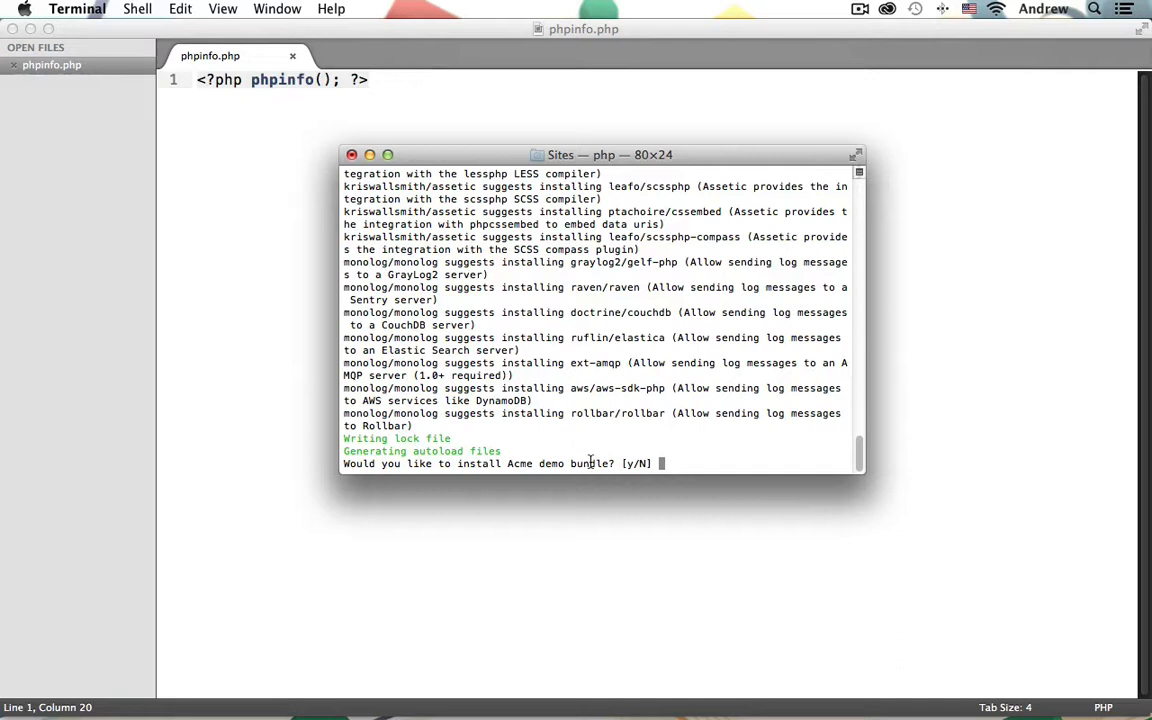
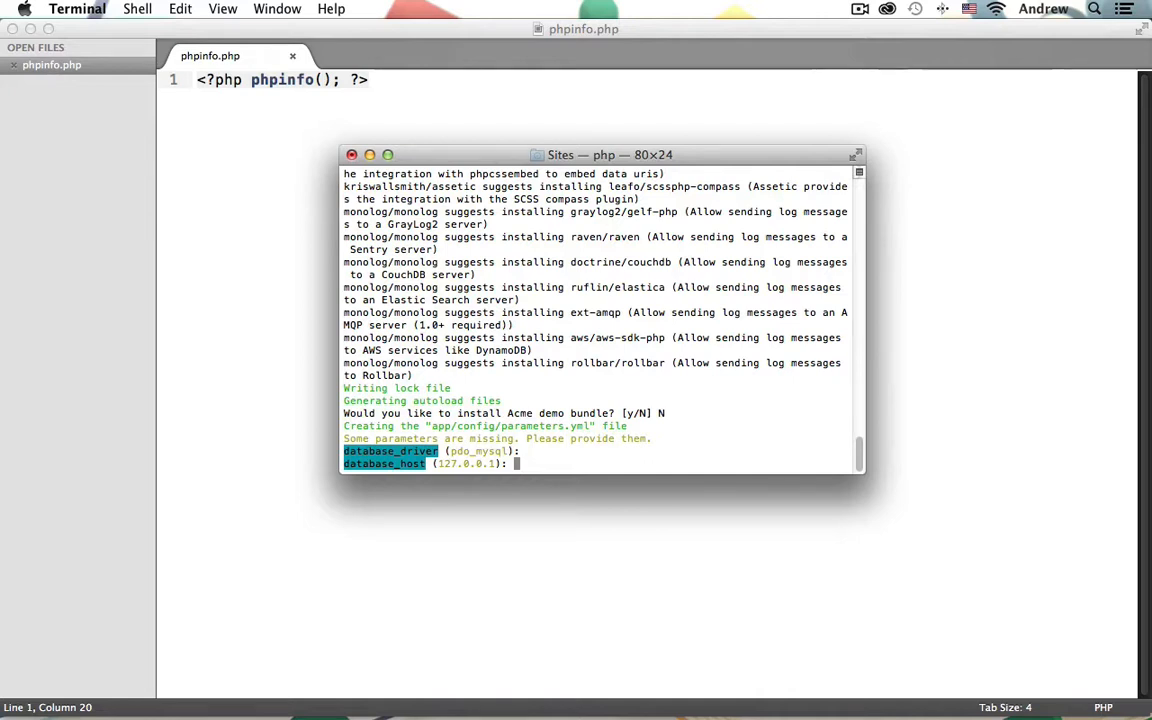
pyautogui.press('return')
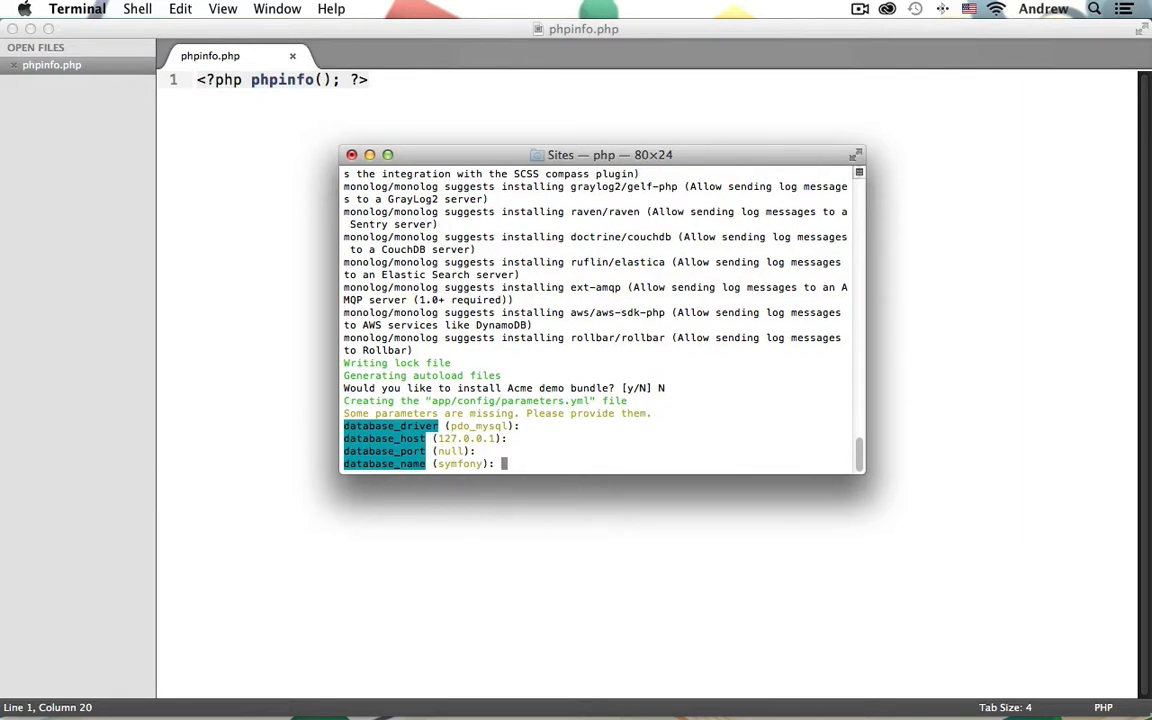
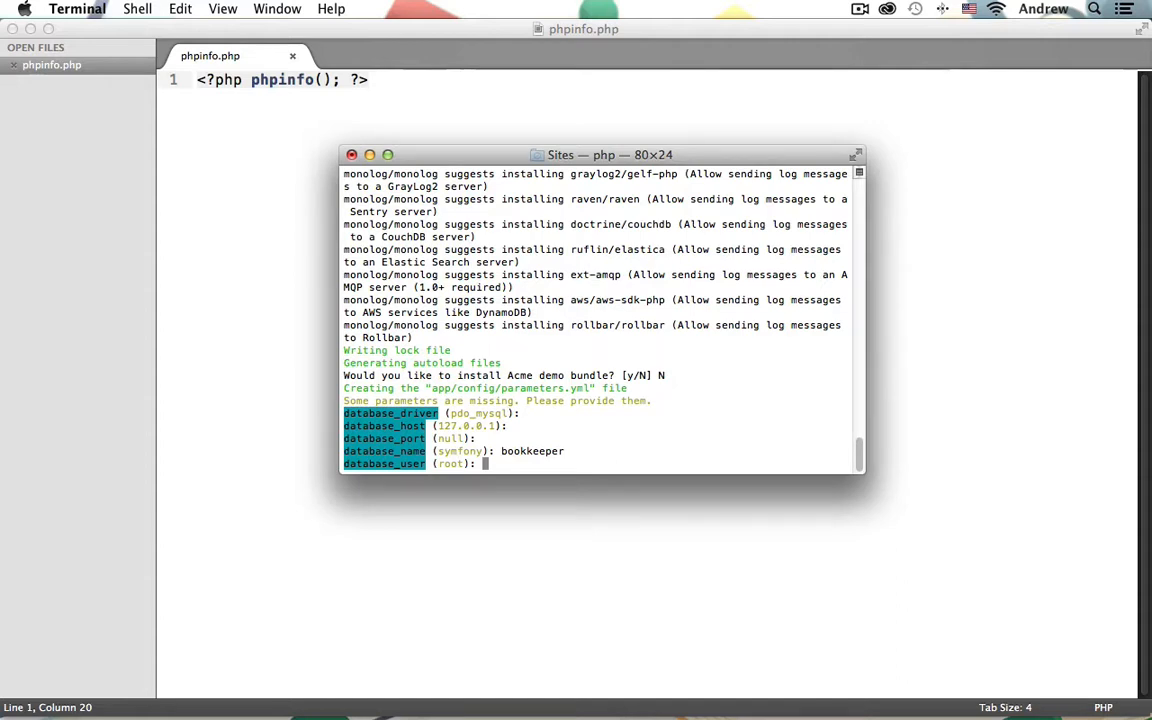
pyautogui.press('Return')
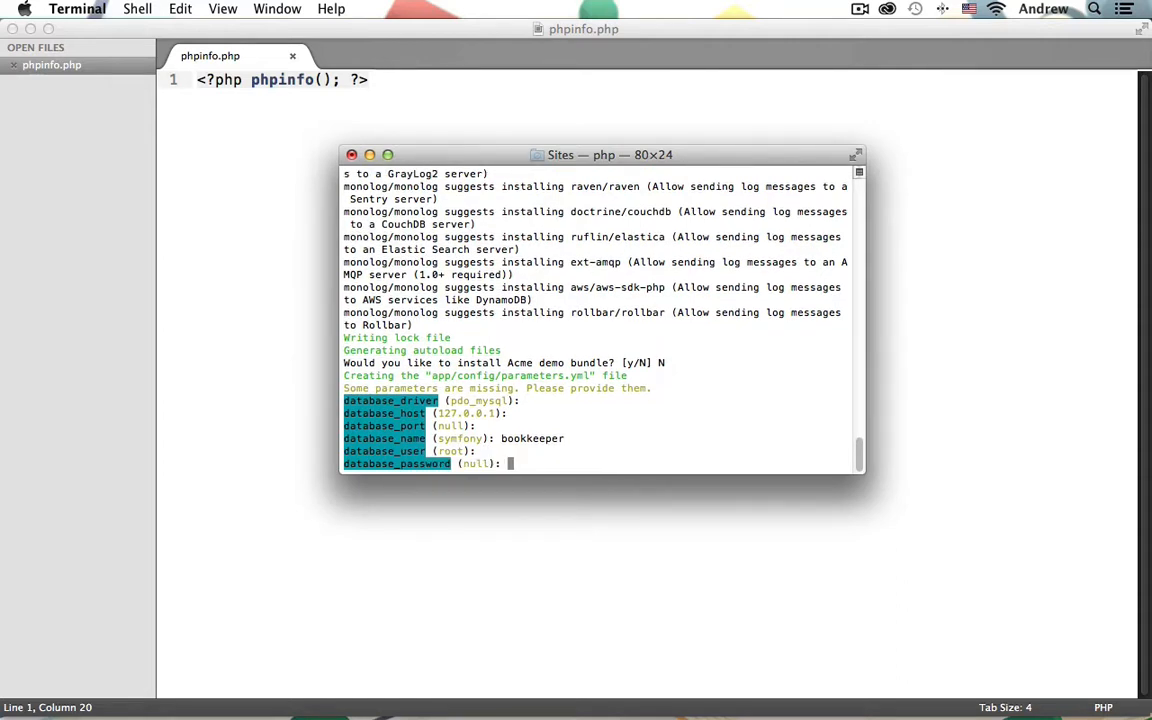
pyautogui.press('Return')
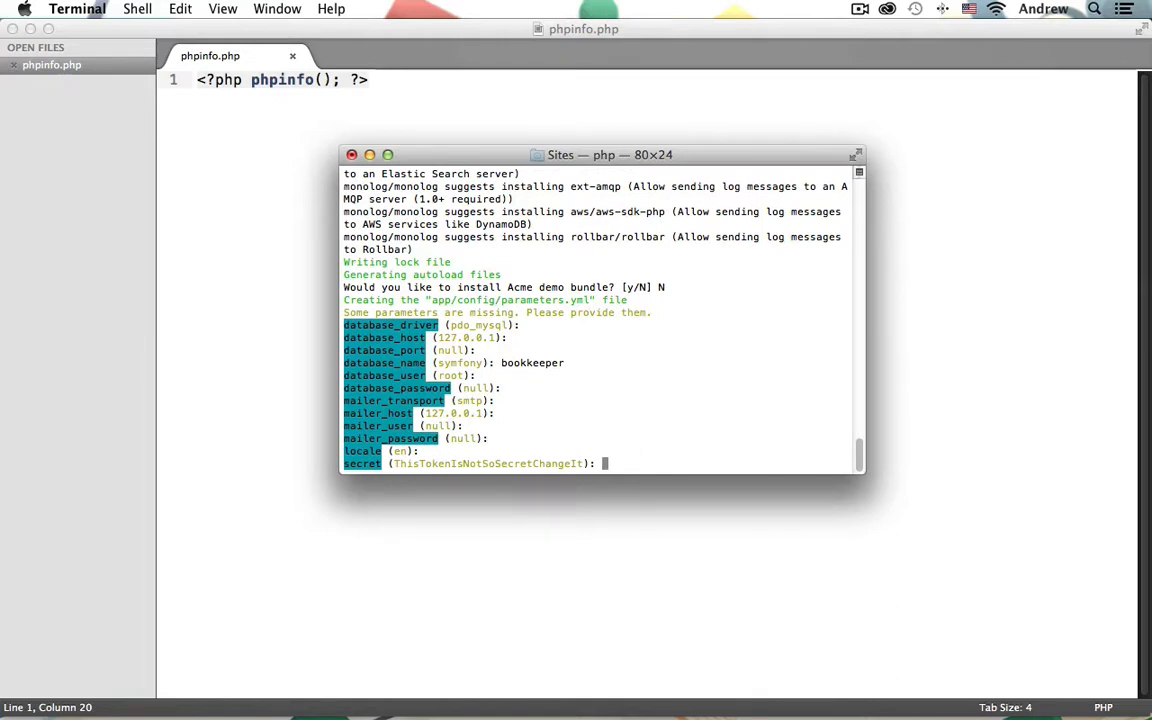
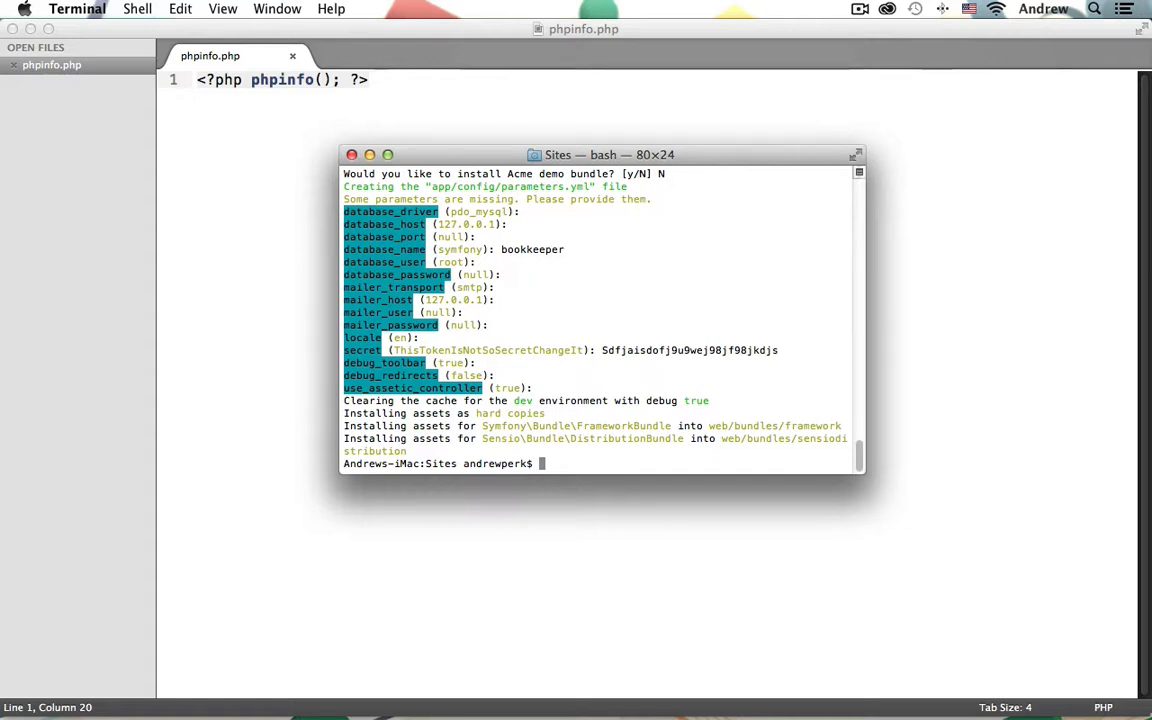
# Change into the bookkeeper project folder.
pyautogui.write('cd')
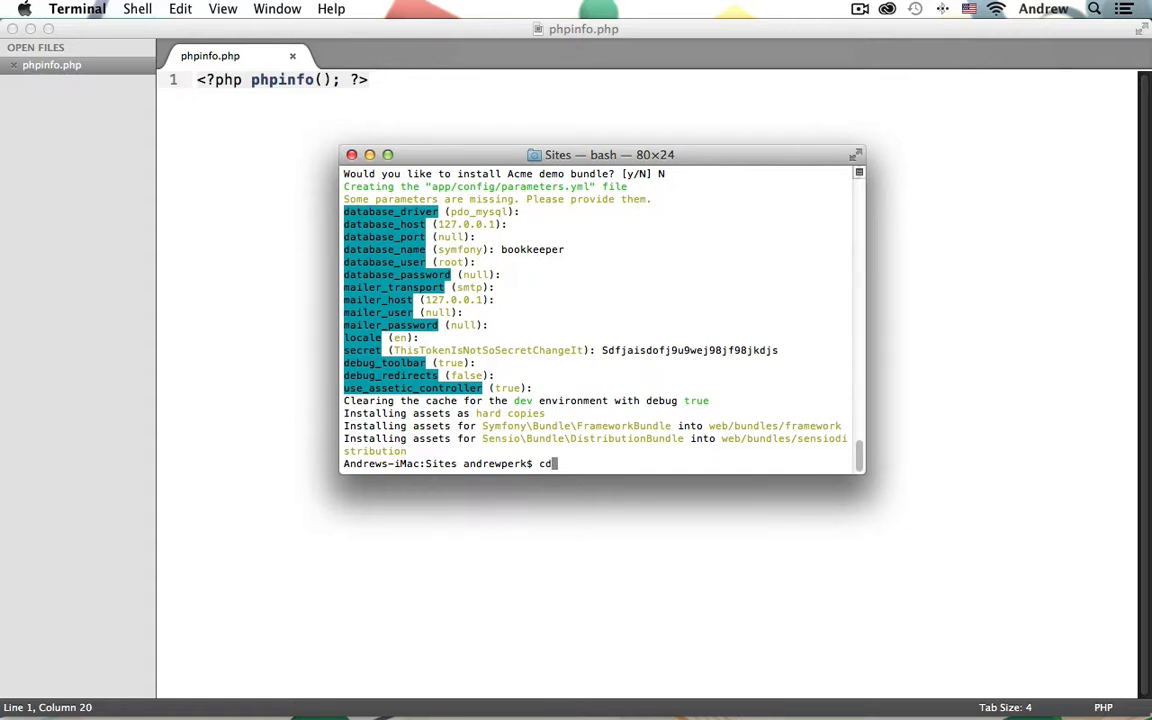
pyautogui.write('bookke')
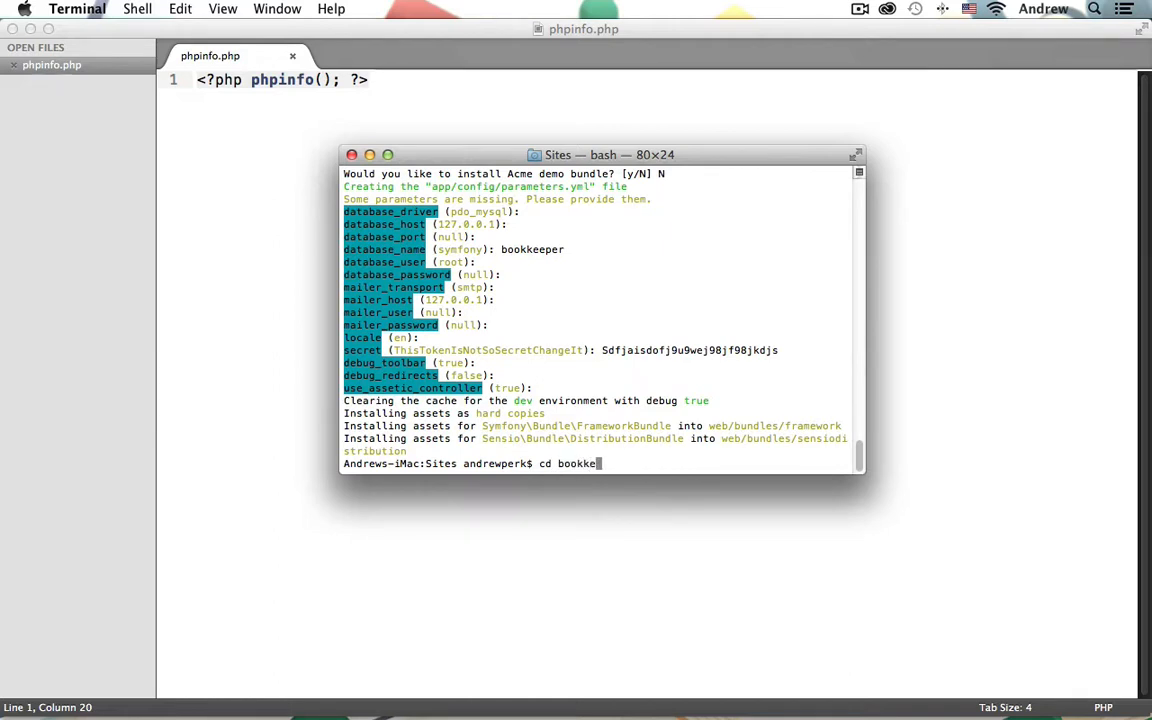
pyautogui.press('Return')
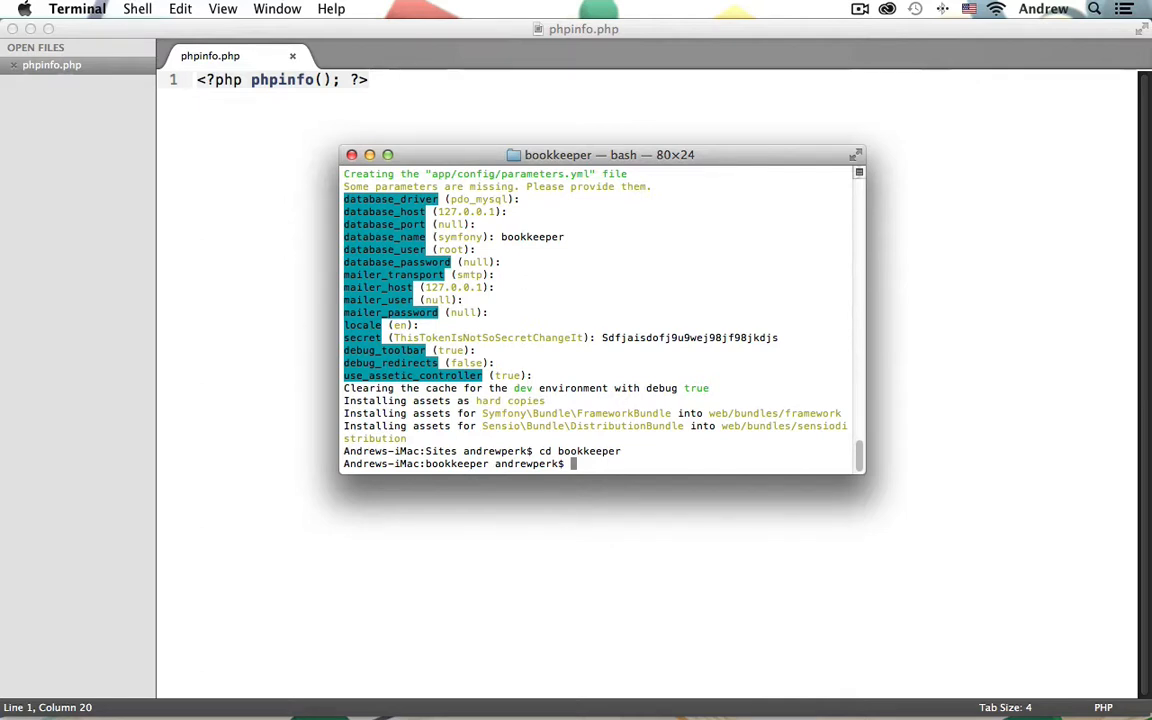
# Run php app/check.php confirming the system is ready for Symfony2, then start opening the project in Sublime.
pyautogui.write('php app/chec')
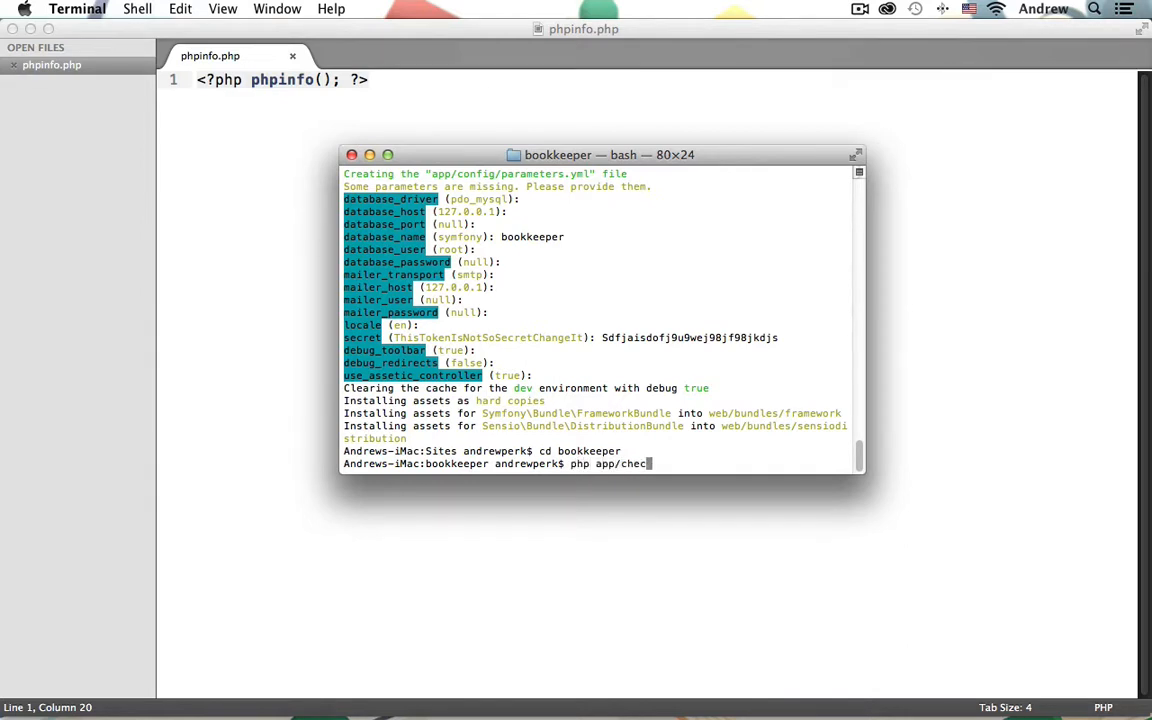
pyautogui.press('Return')
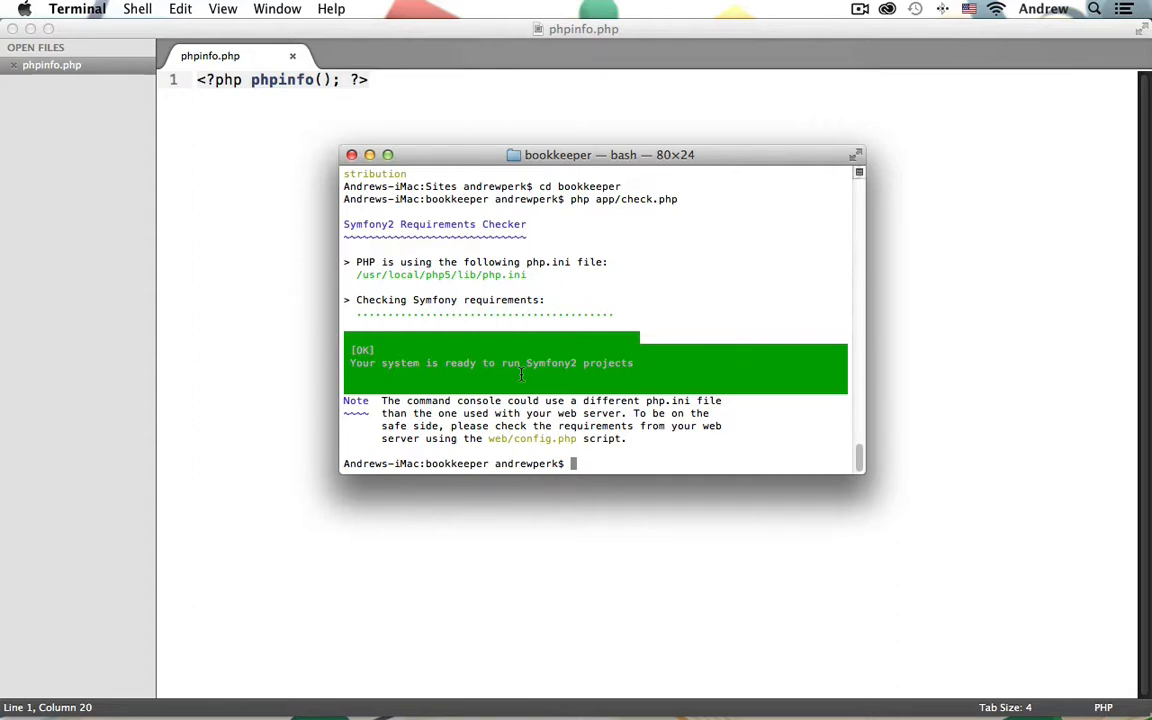
pyautogui.write('sublime')
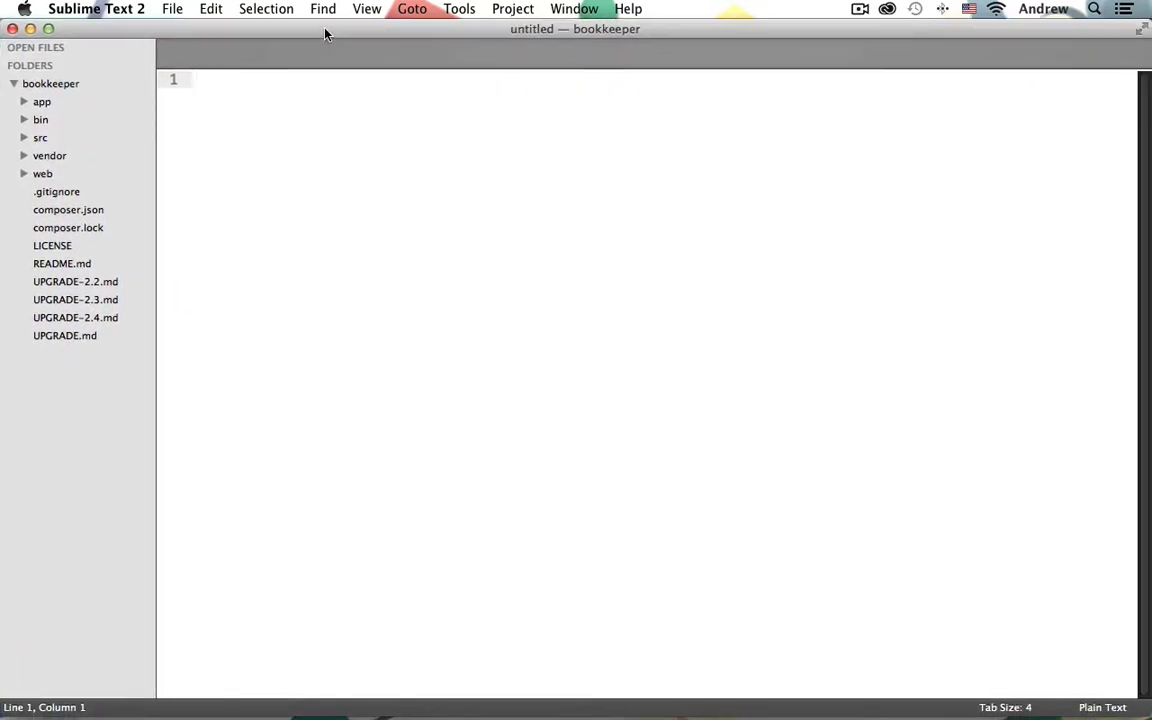
pyautogui.moveTo(46, 94)
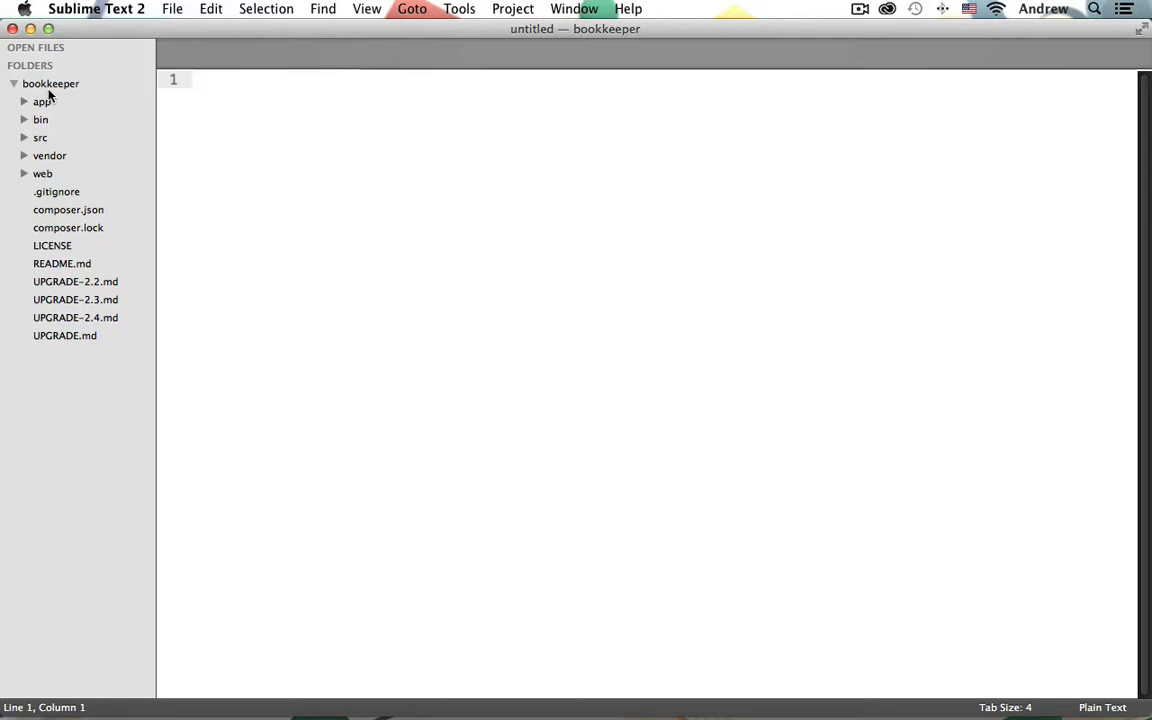
# Expand the bookkeeper project's app folder to reach AppKernel.php.
pyautogui.click(24, 100)
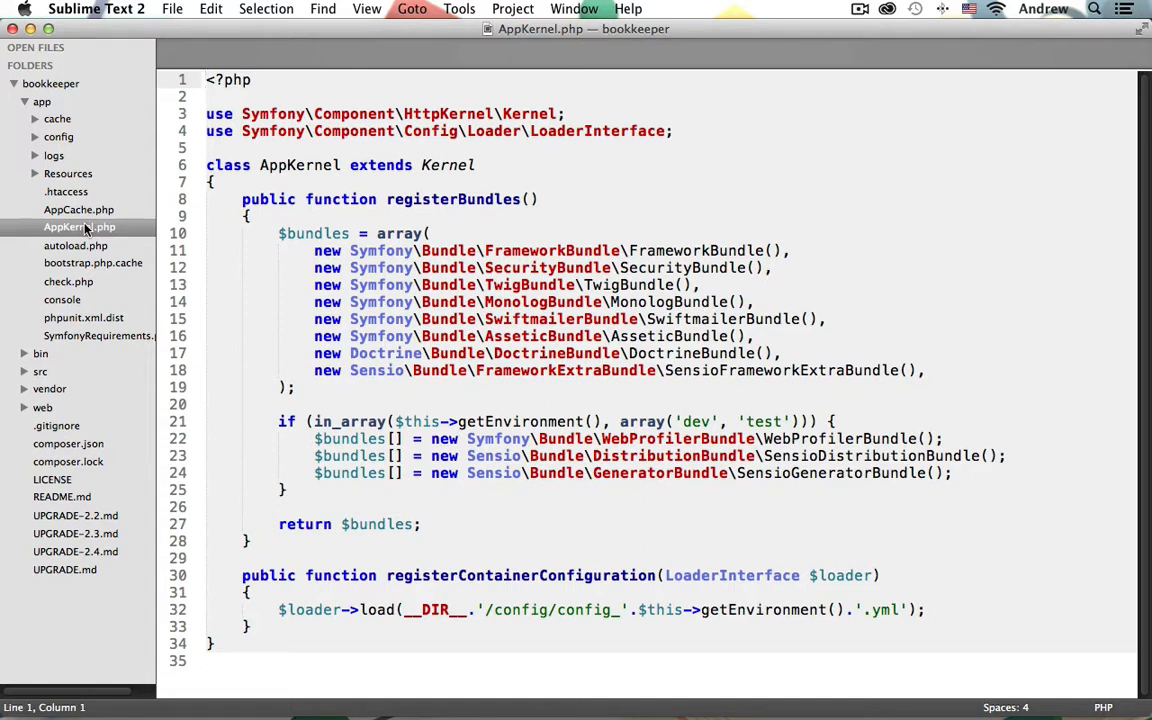
pyautogui.moveTo(112, 100)
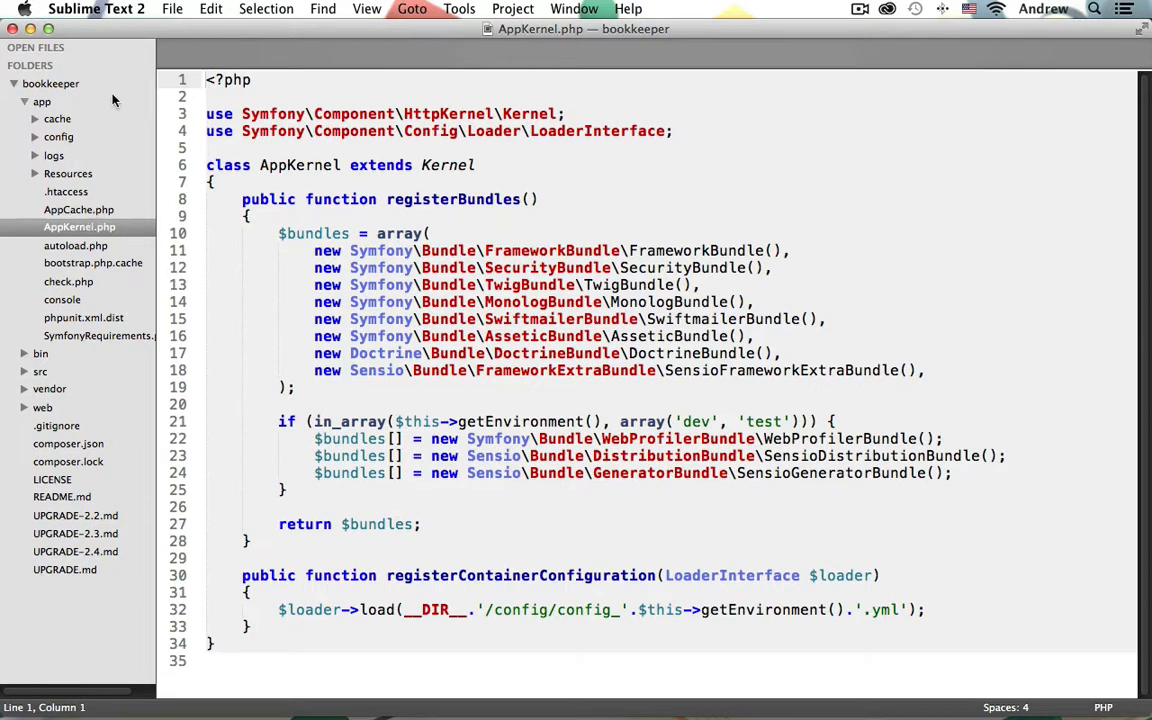
# Browse the src, vendor and web folders in the sidebar and view the .htaccess file inside src.
pyautogui.click(24, 100)
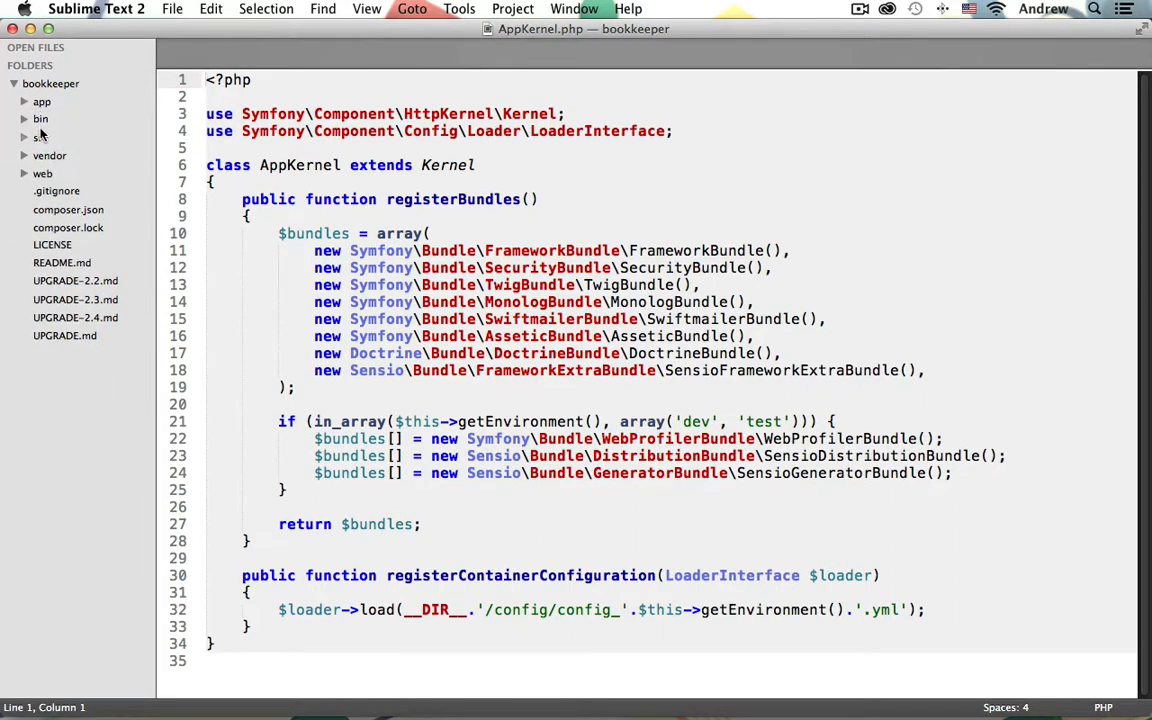
pyautogui.click(40, 136)
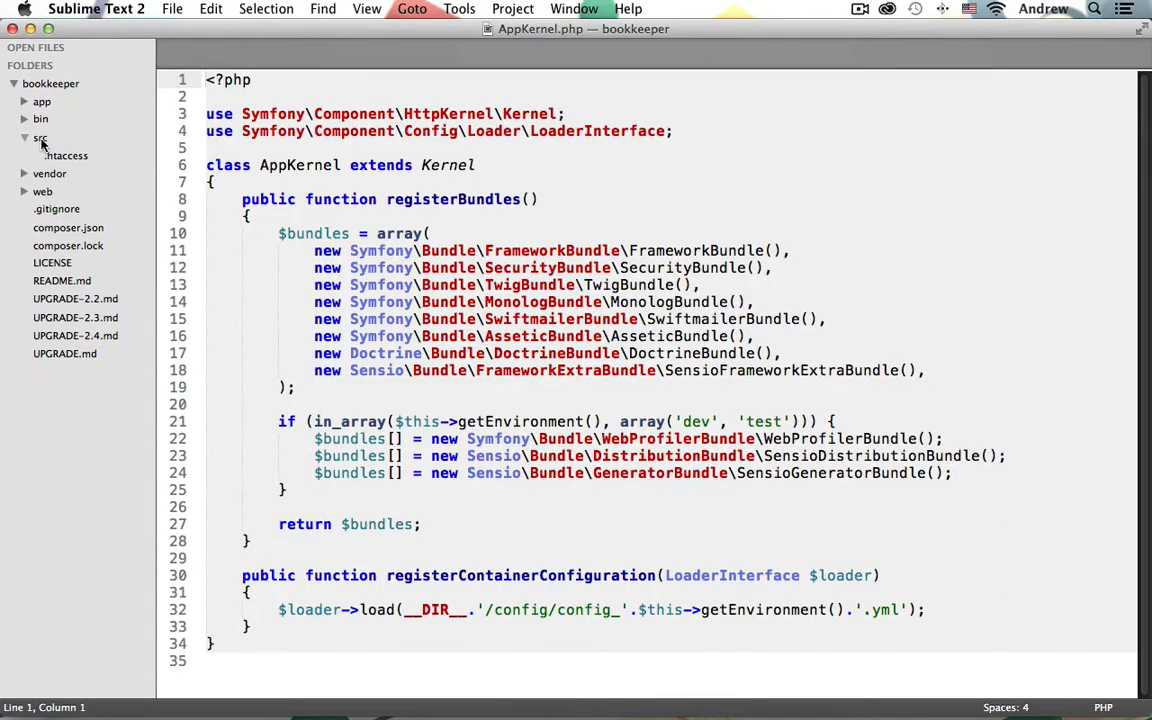
pyautogui.click(66, 156)
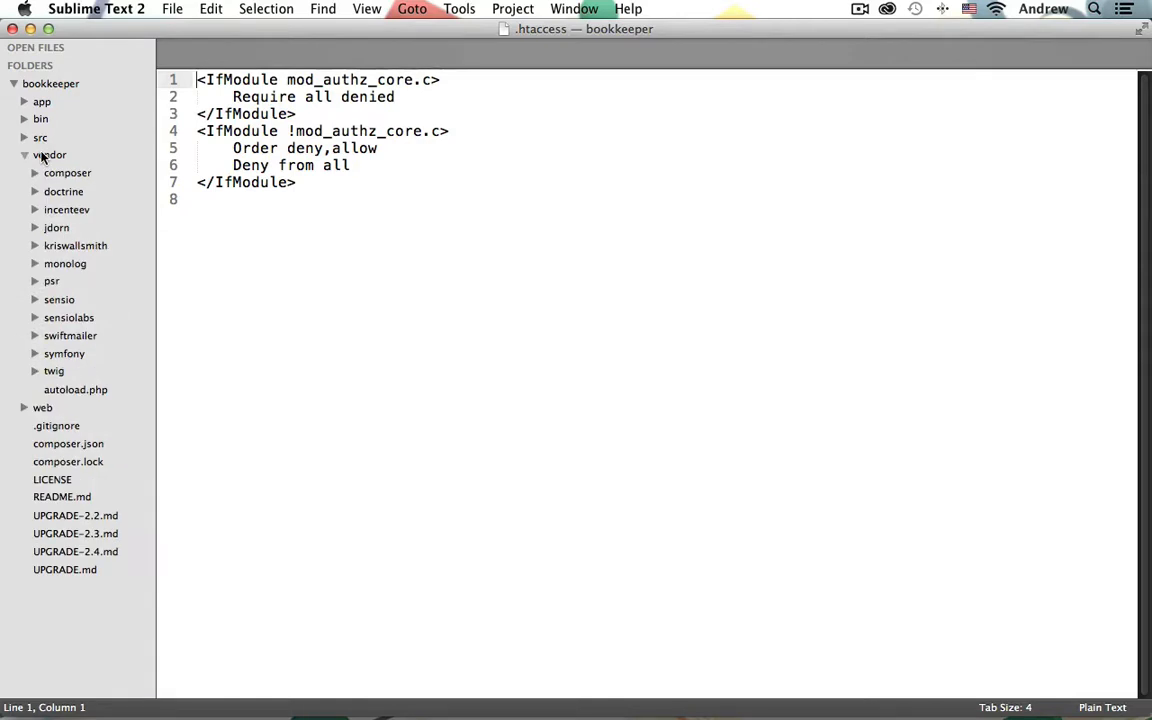
pyautogui.moveTo(64, 192)
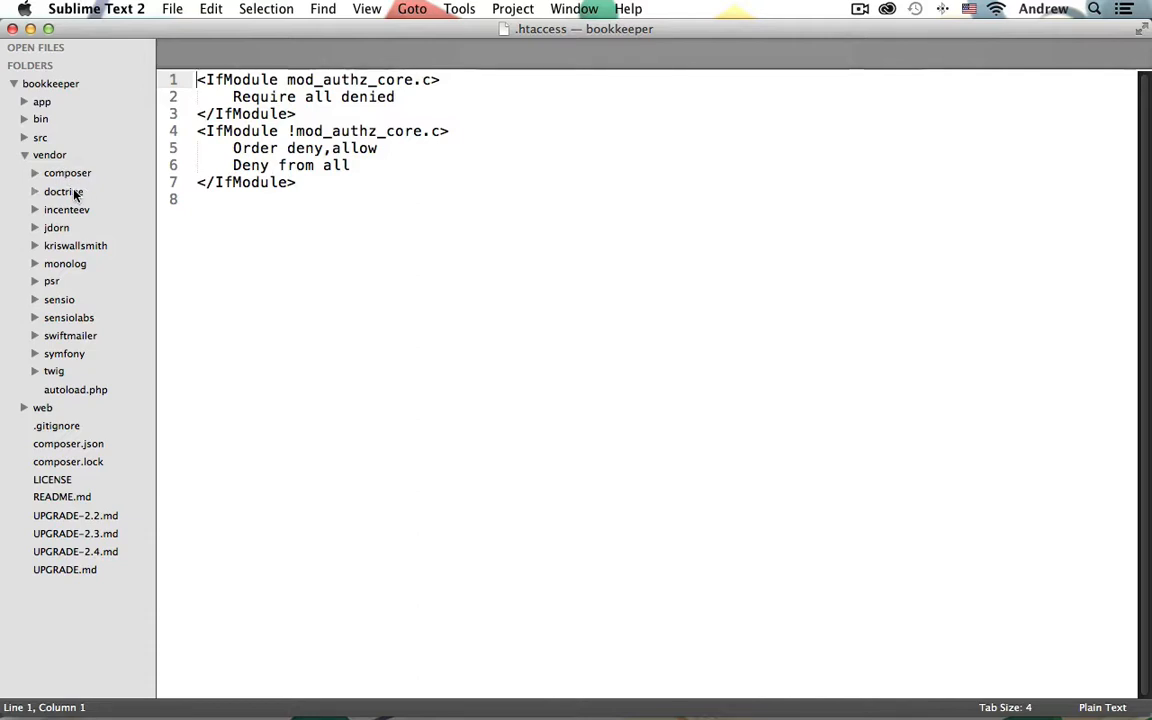
pyautogui.moveTo(64, 352)
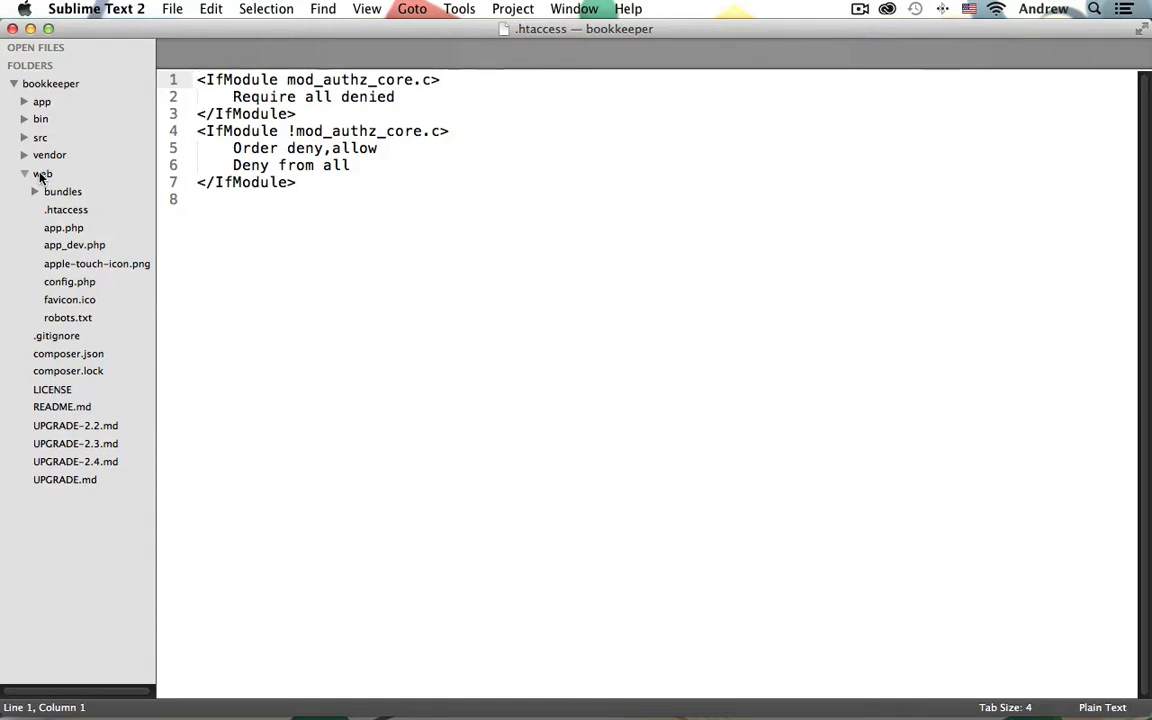
pyautogui.click(44, 172)
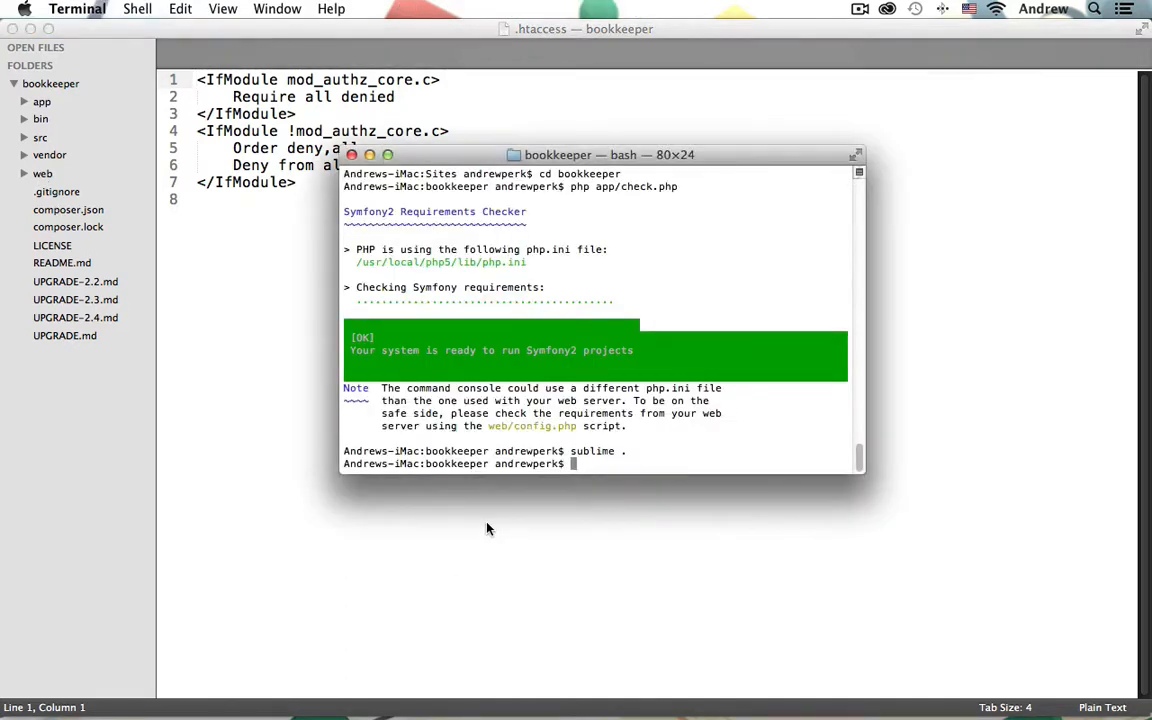
# Begin the php app/console server:run command to serve the bookkeeper project.
pyautogui.write('p')
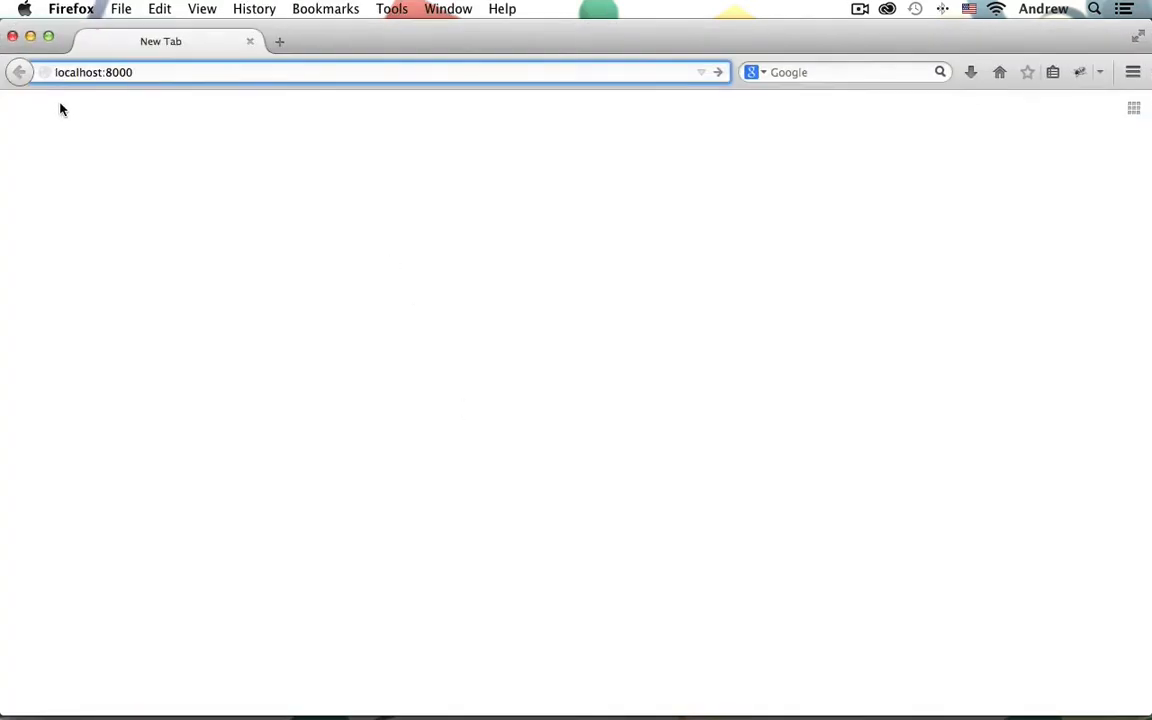
# Load localhost:8000 in Firefox, reaching Symfony's 'No route found for GET /' exception page.
pyautogui.press('Return')
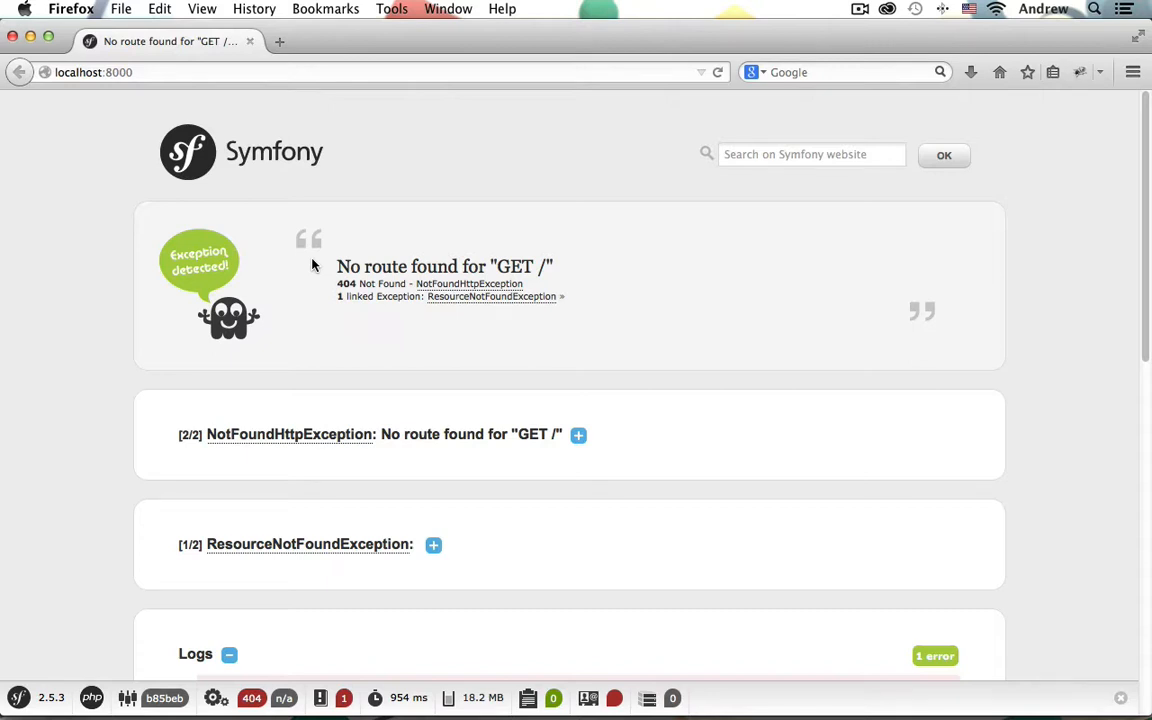
pyautogui.moveTo(500, 258)
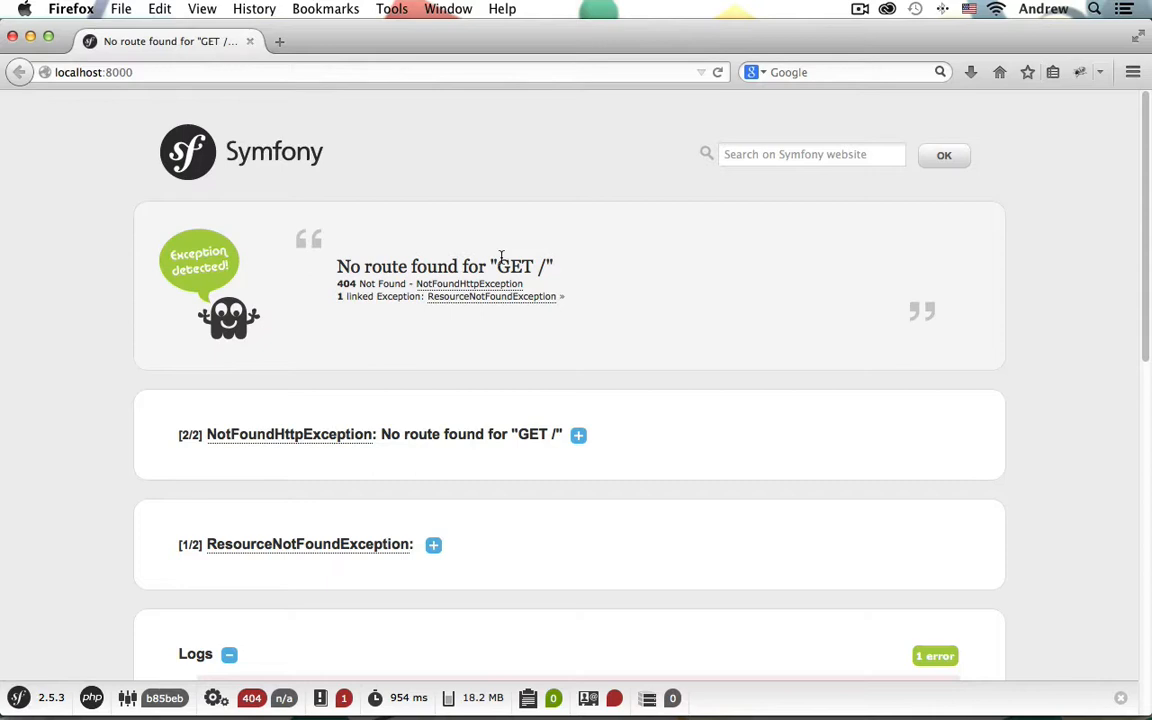
pyautogui.moveTo(596, 420)
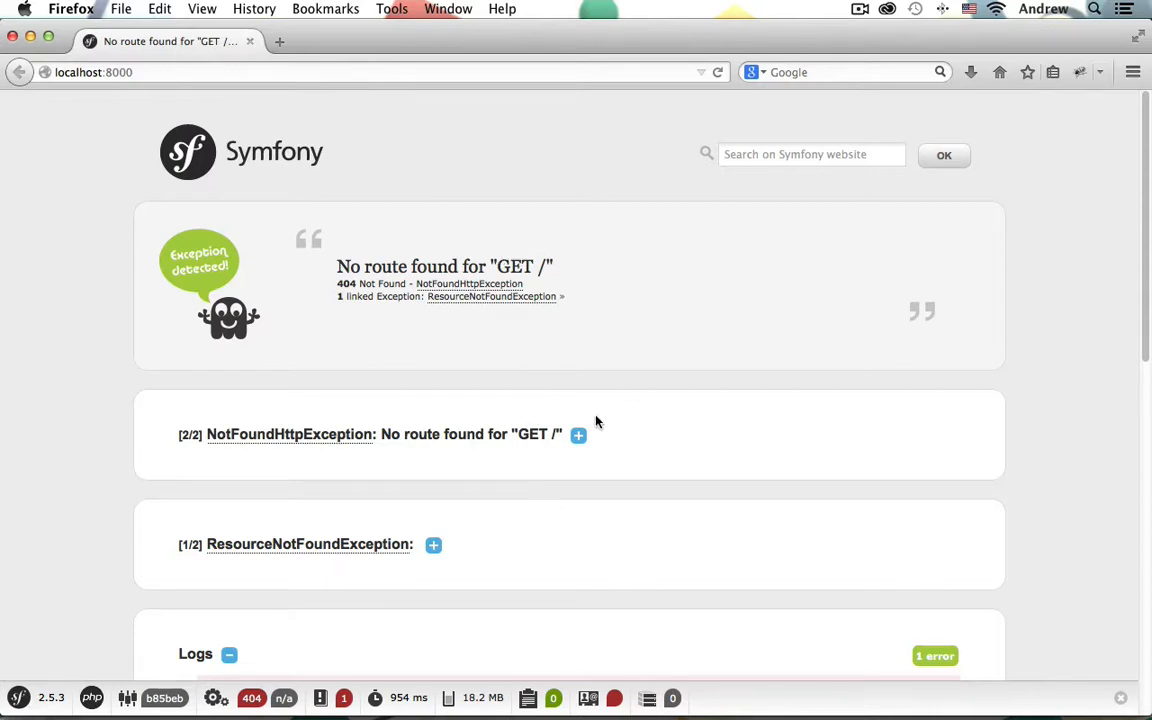
pyautogui.moveTo(552, 698)
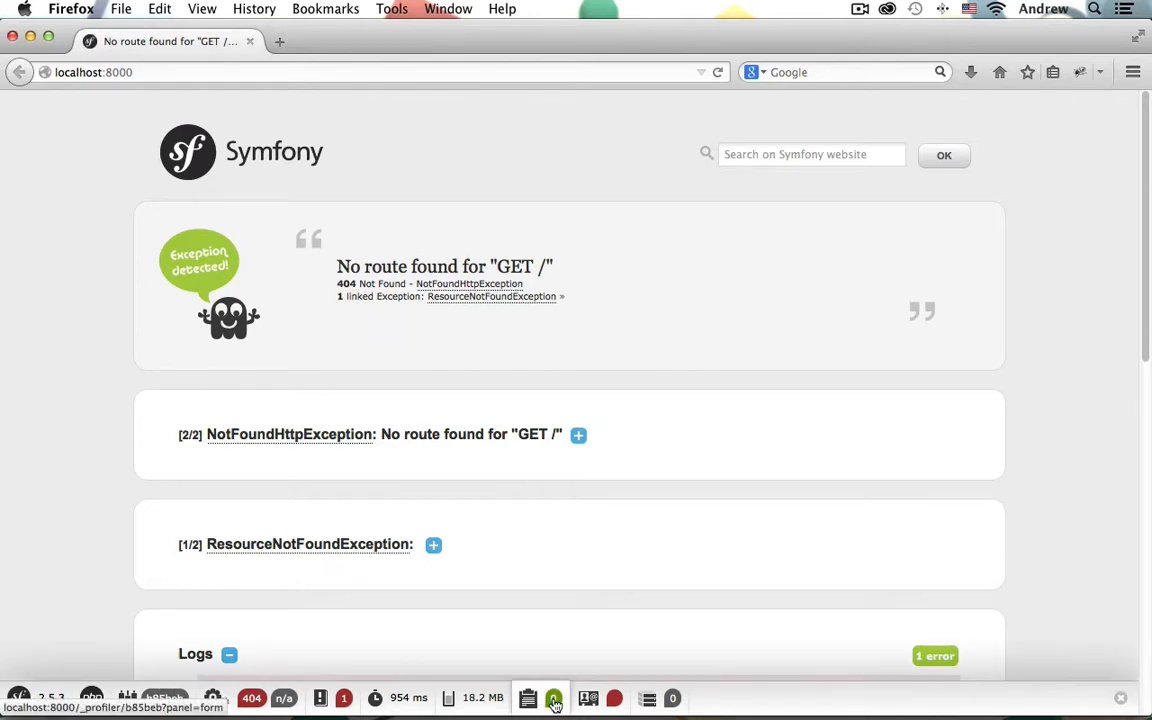
pyautogui.moveTo(576, 520)
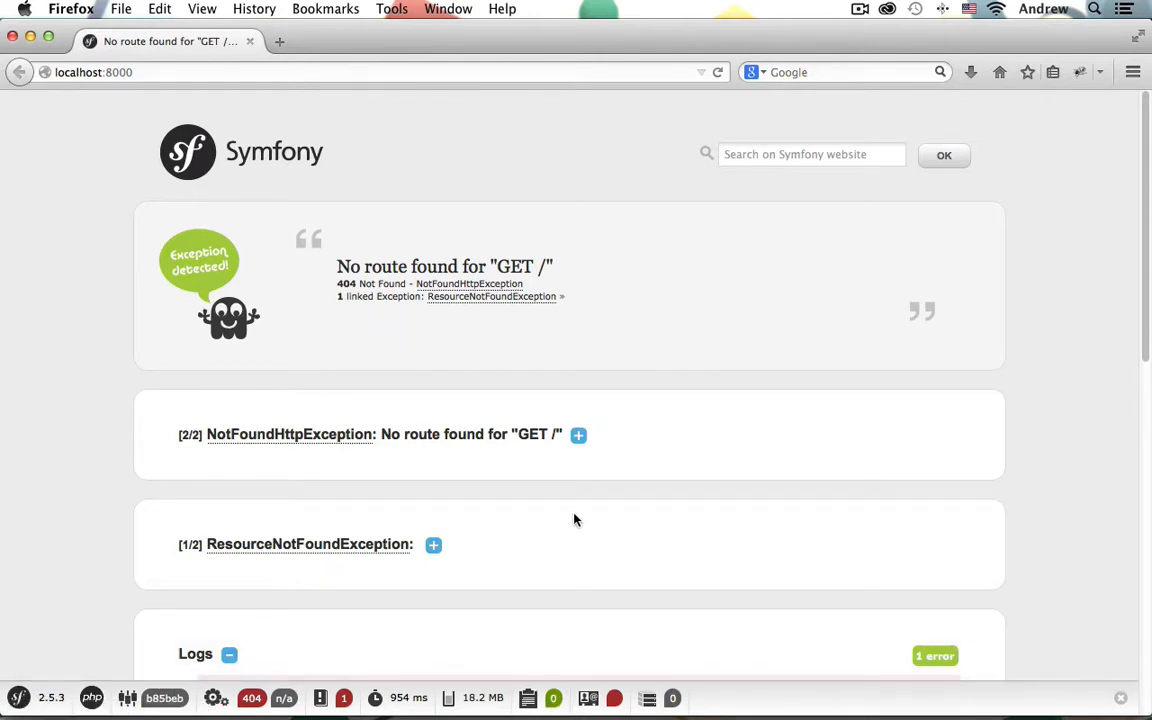
pyautogui.moveTo(518, 594)
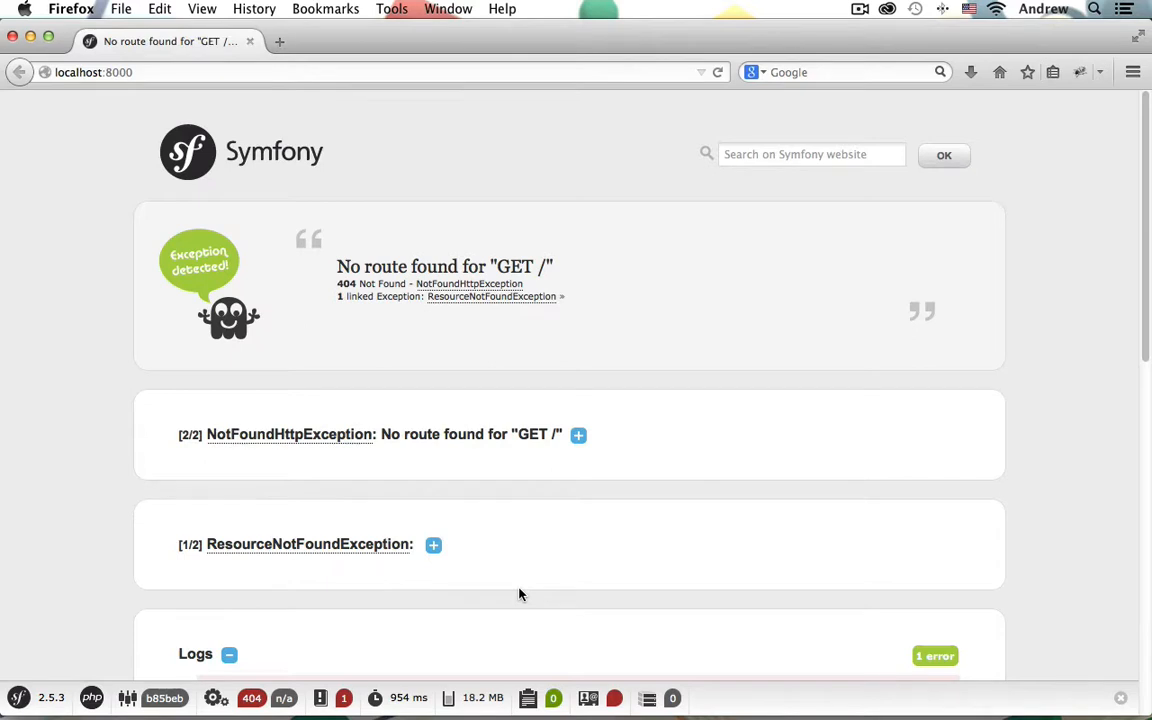
pyautogui.moveTo(32, 36)
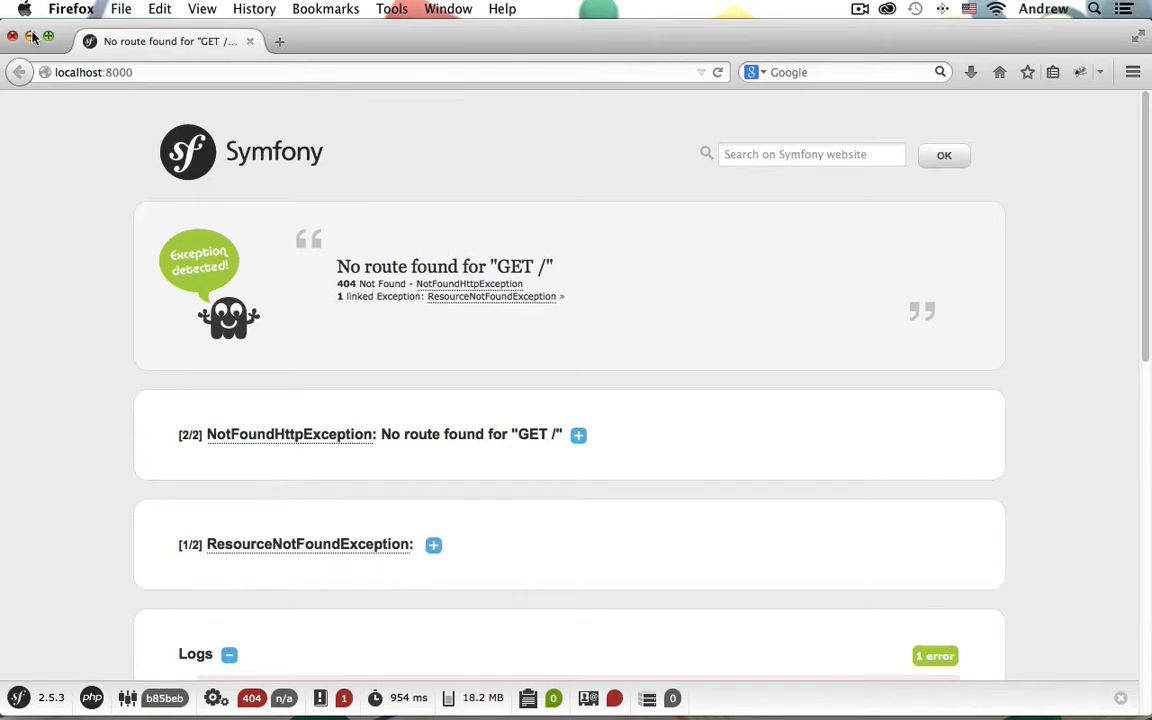